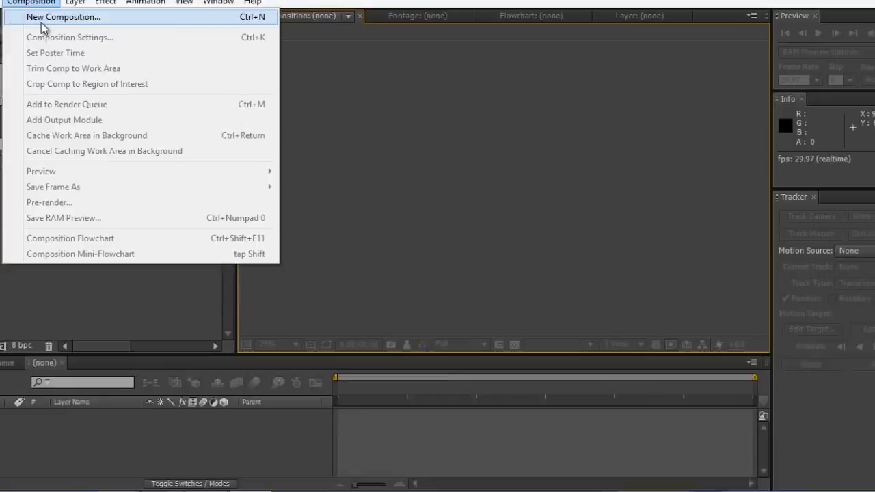
Create a 1920×1080, 29.97 fps composition named 'eye changing tutorial'
left_click(63, 16)
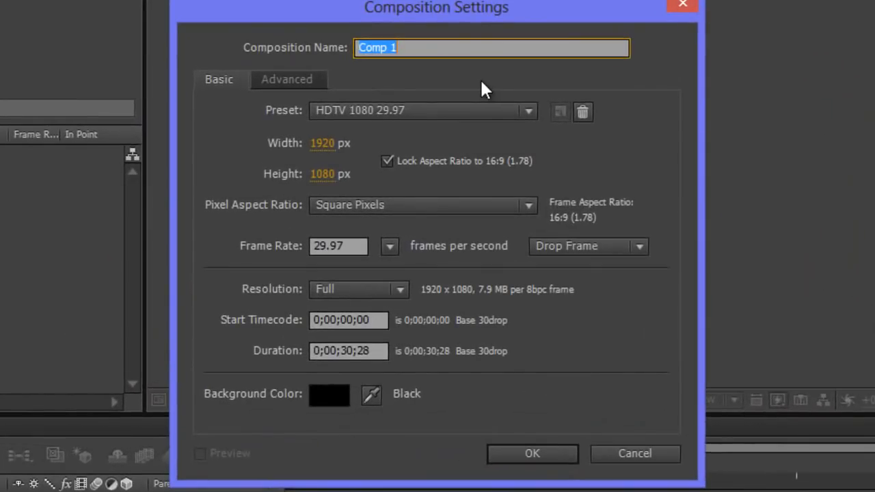
type("eye")
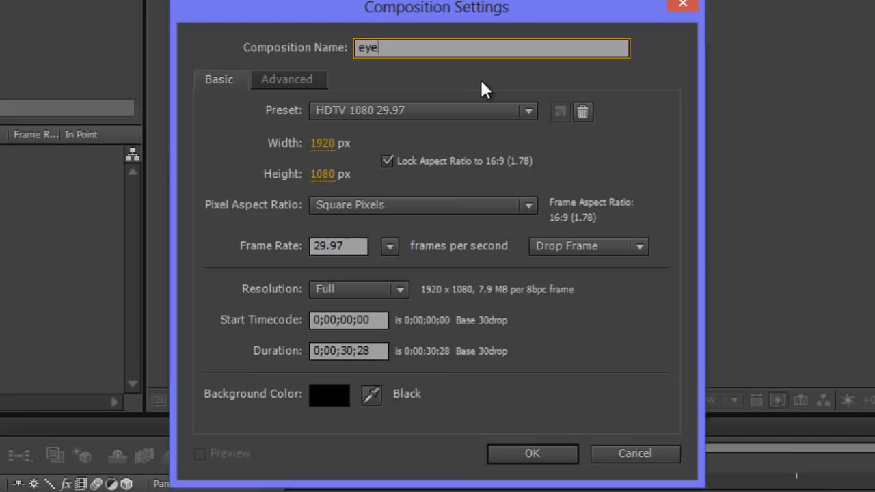
type("changing")
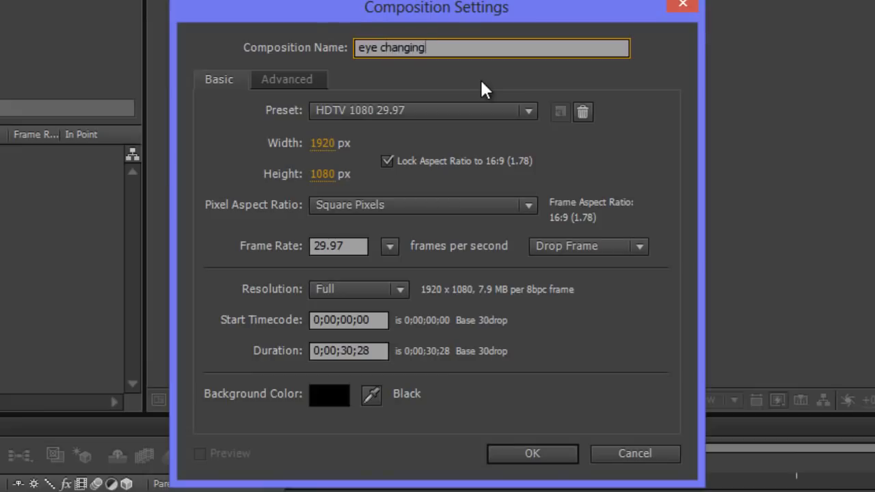
type("tutorial")
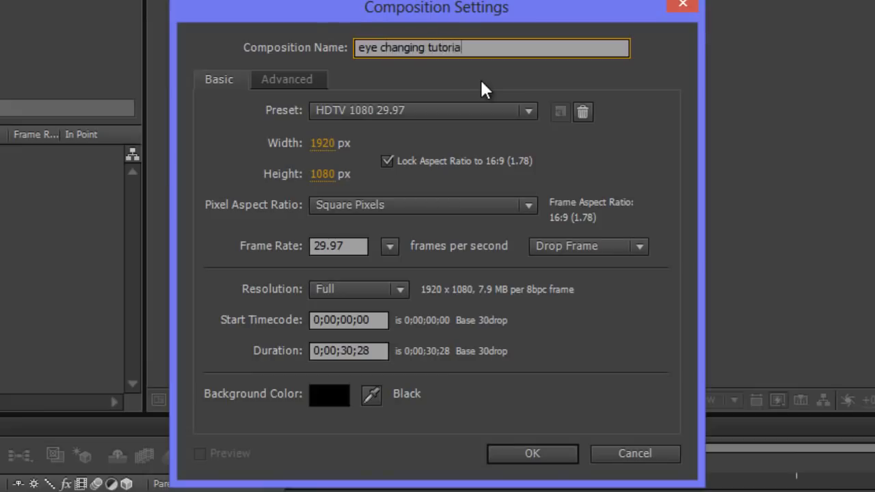
type("l")
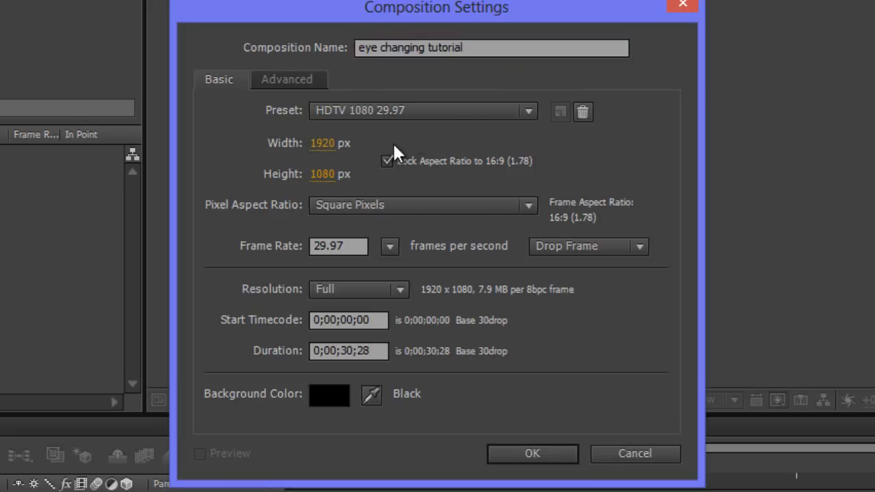
mouse_move(382, 365)
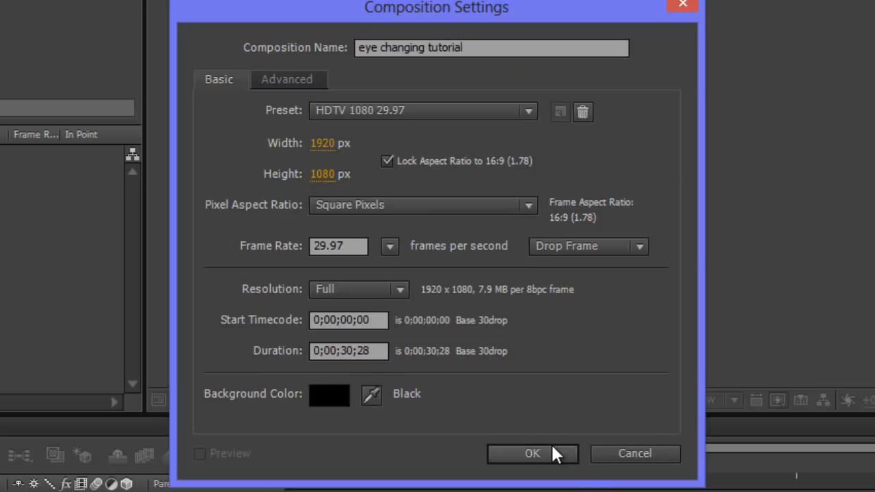
left_click(531, 453)
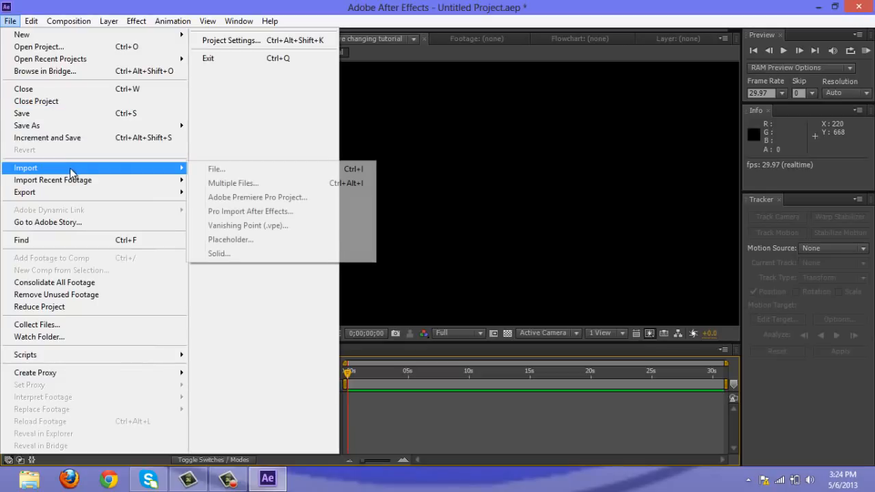
Import the eye raw footage clip and add it to the composition
left_click(216, 169)
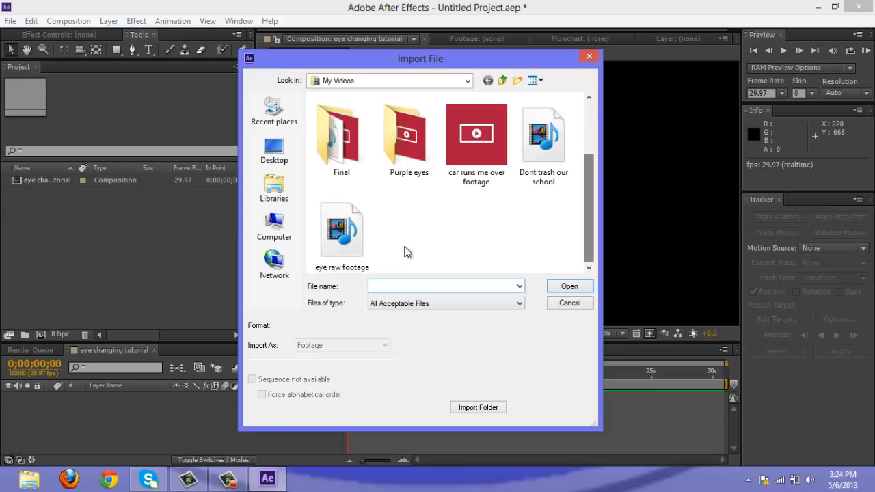
double_click(341, 229)
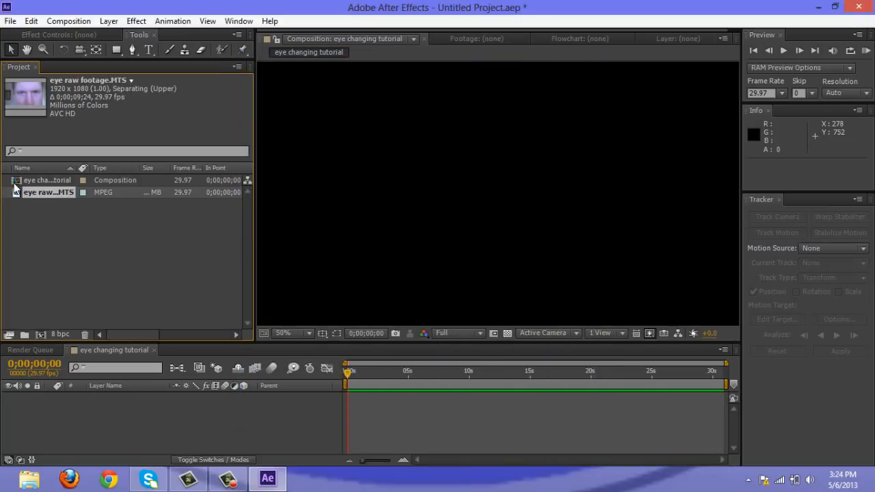
left_click(48, 192)
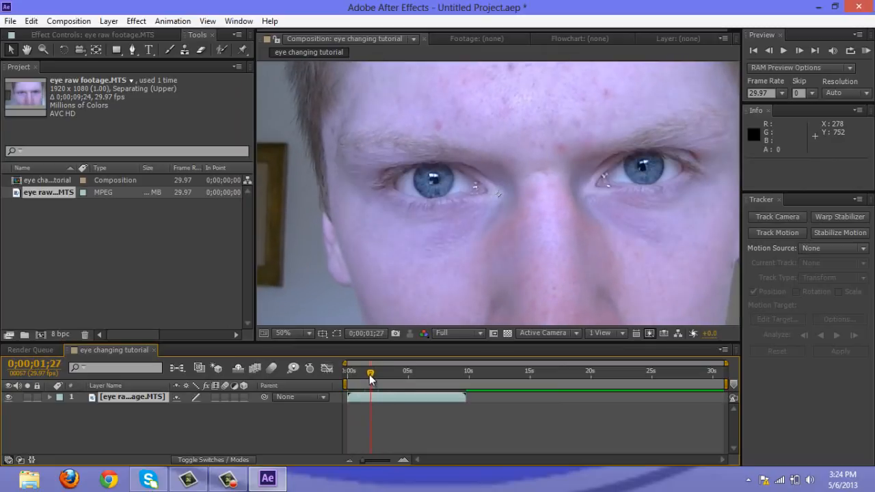
Split the footage layer at the two-second mark and preview from the start
left_click(799, 51)
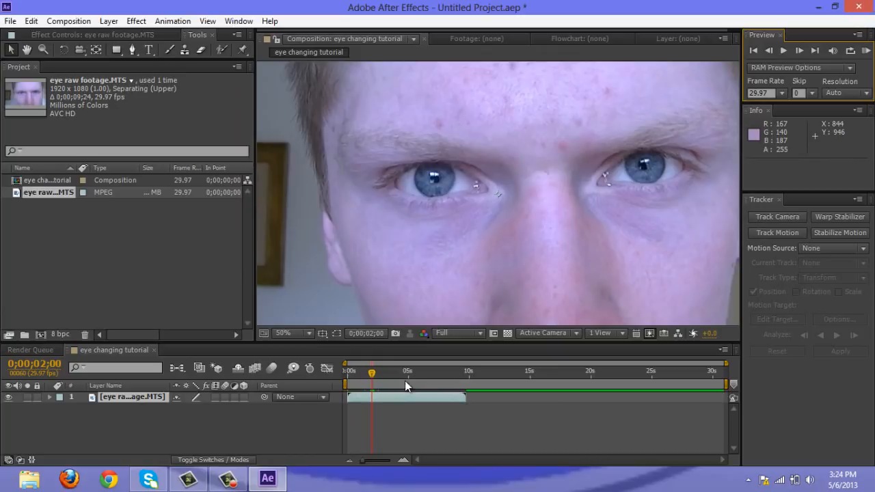
left_click(30, 21)
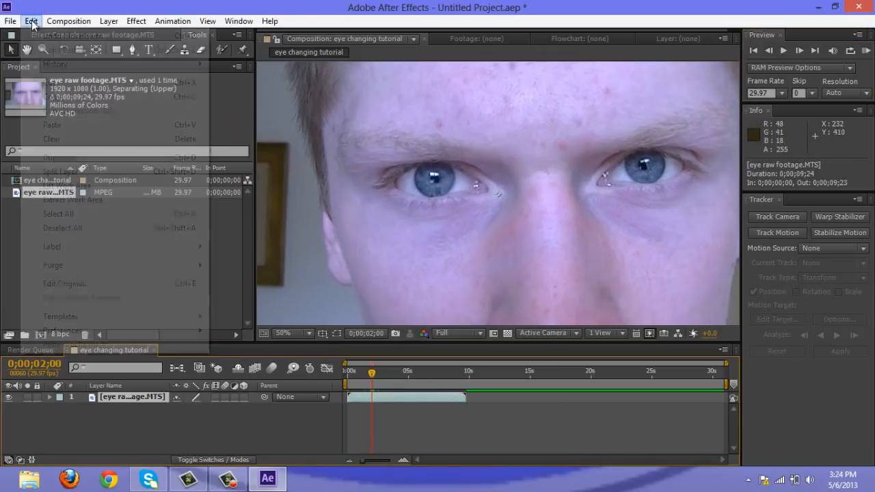
left_click(31, 21)
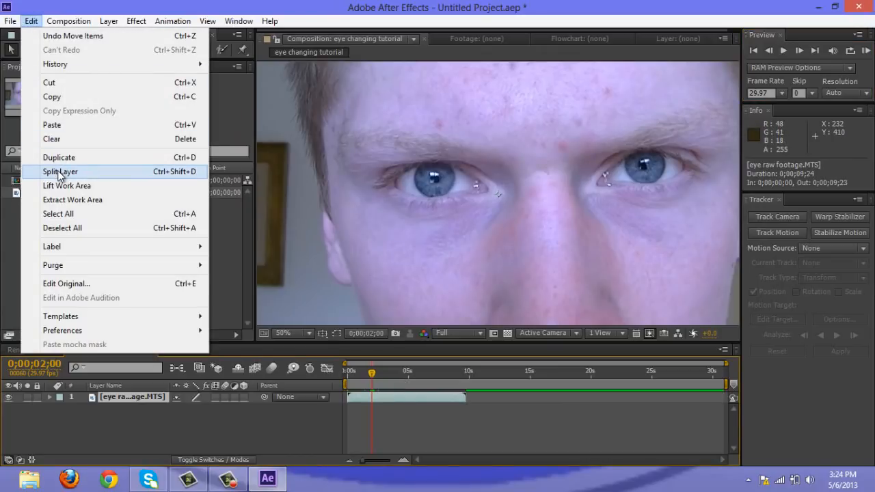
left_click(60, 172)
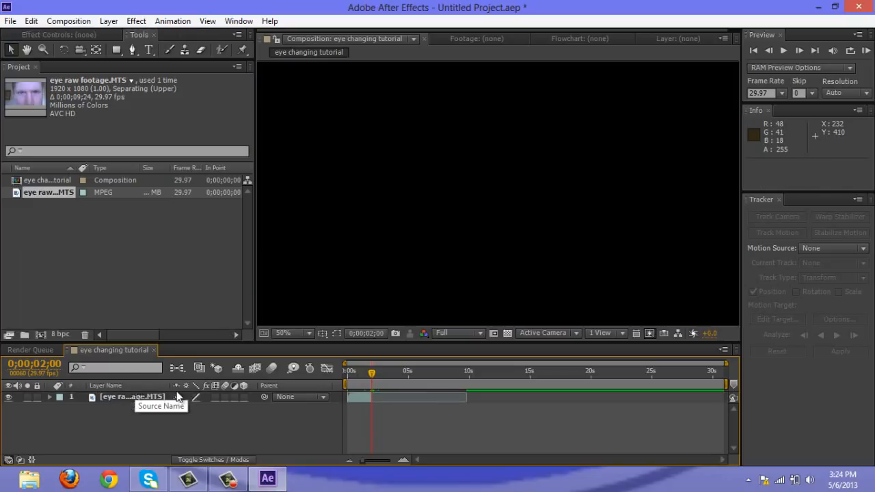
left_click(349, 371)
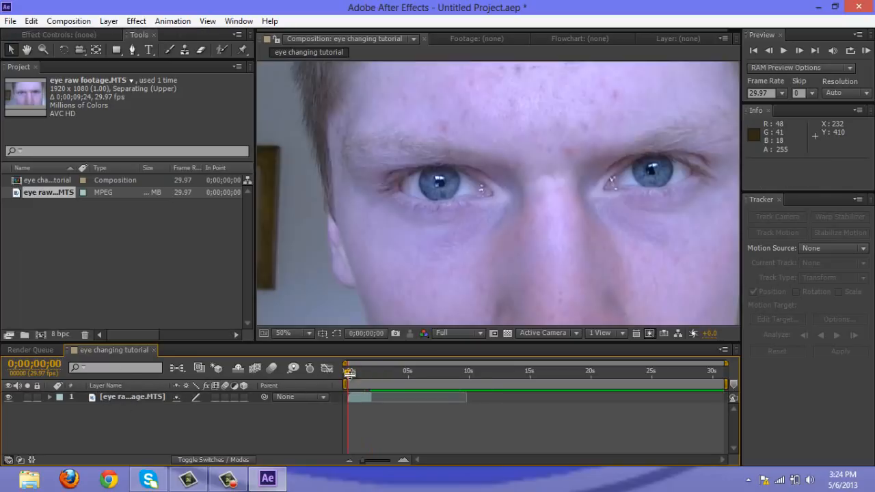
left_click(783, 50)
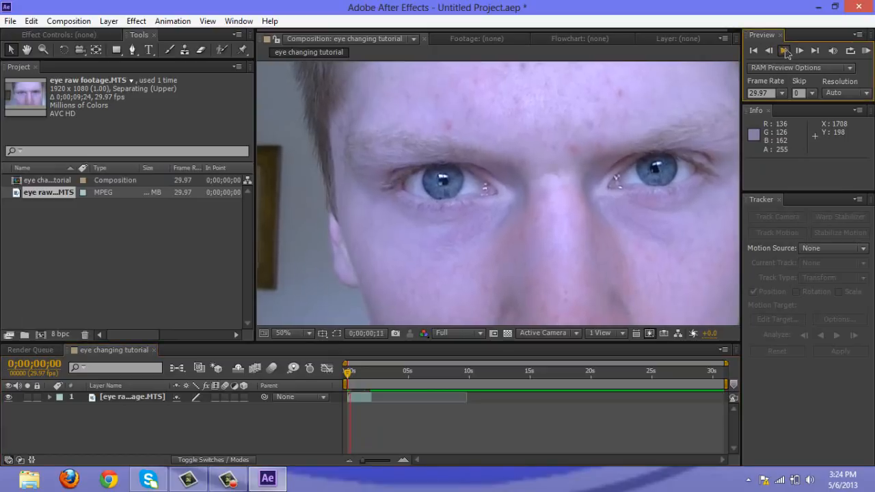
left_click(783, 51)
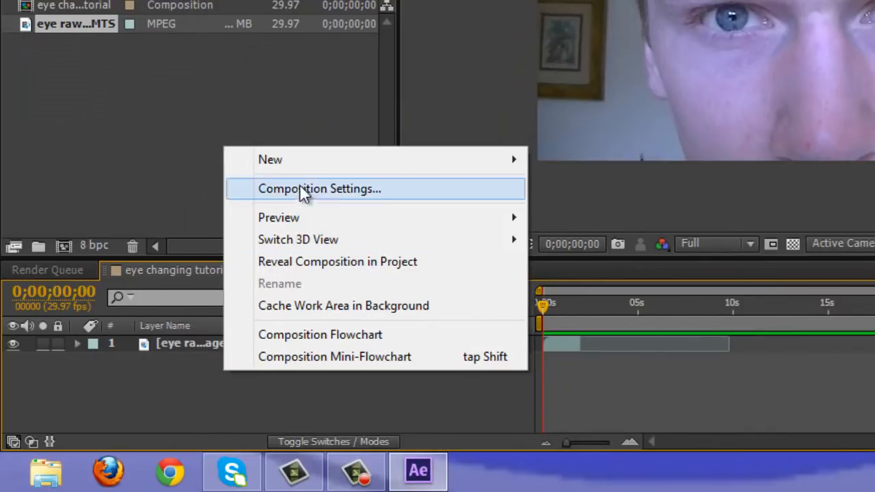
mouse_move(270, 159)
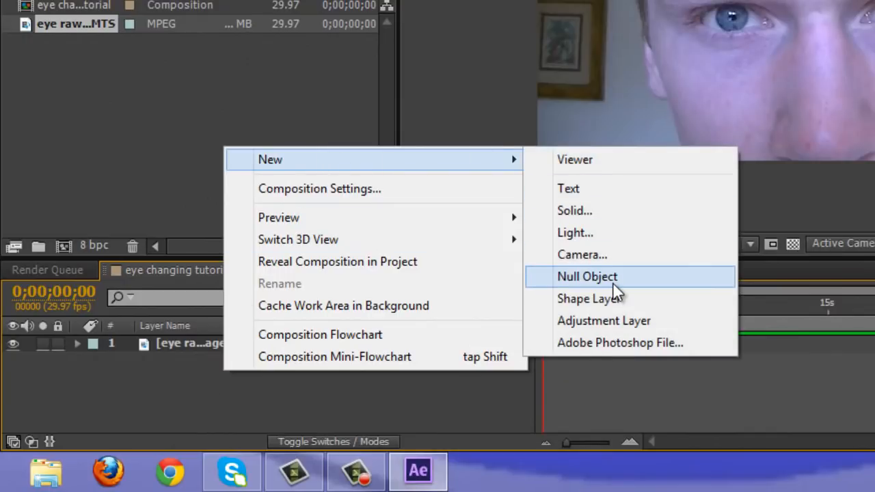
Add a Null Object layer above the eye footage from the viewer's New menu
left_click(587, 276)
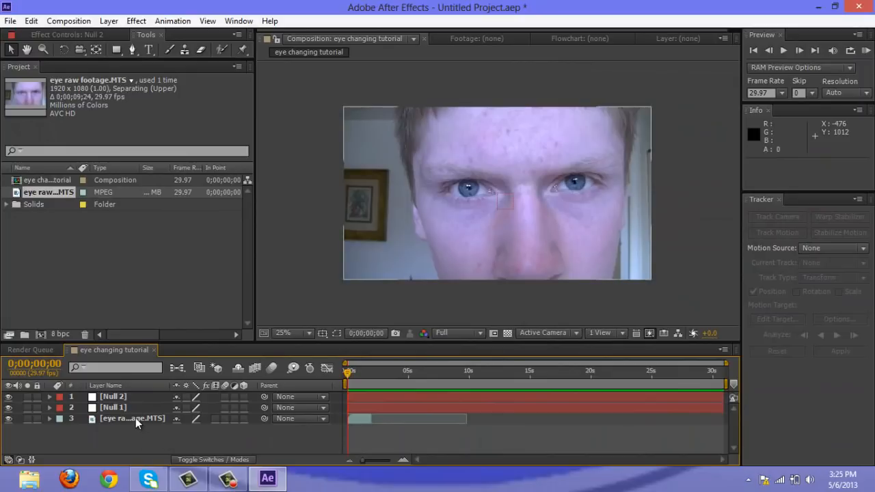
Start Track Motion on the footage and fit Track Point 1's feature and search boxes around the left iris
right_click(132, 418)
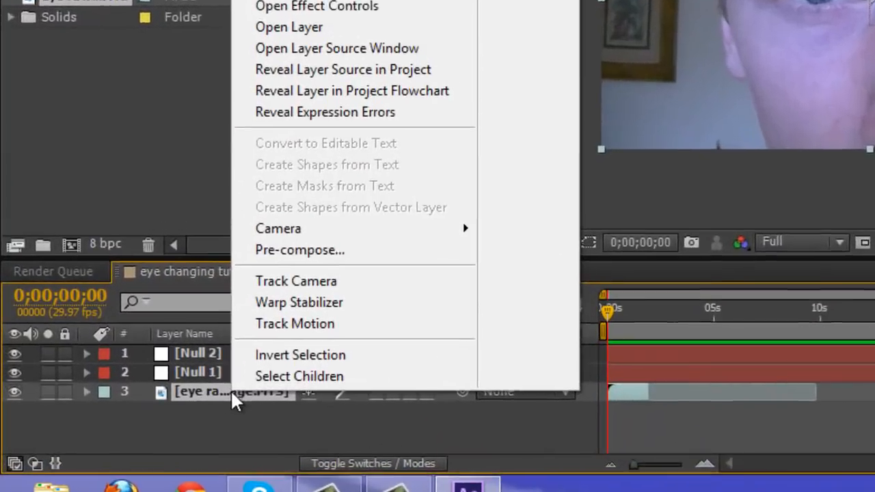
left_click(294, 323)
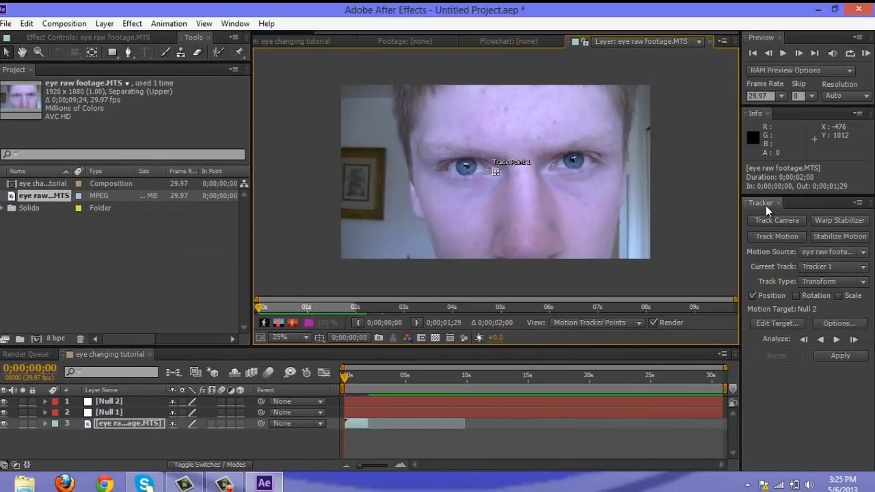
mouse_move(234, 23)
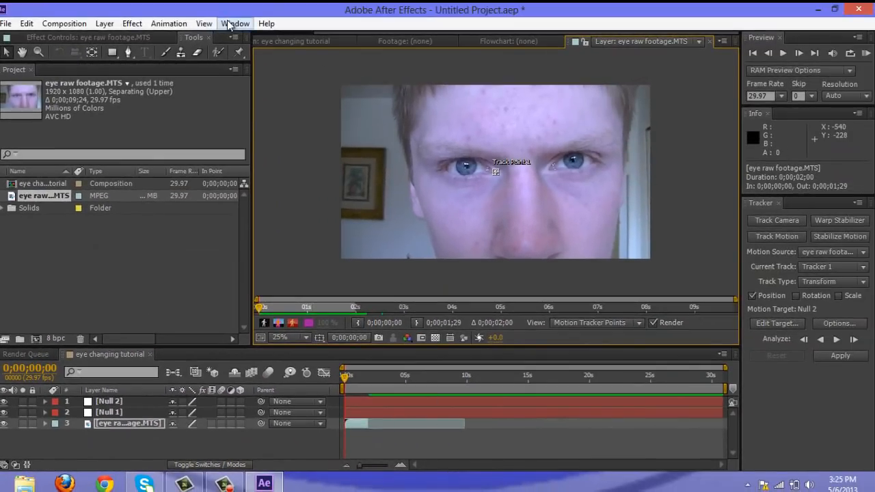
left_click(235, 24)
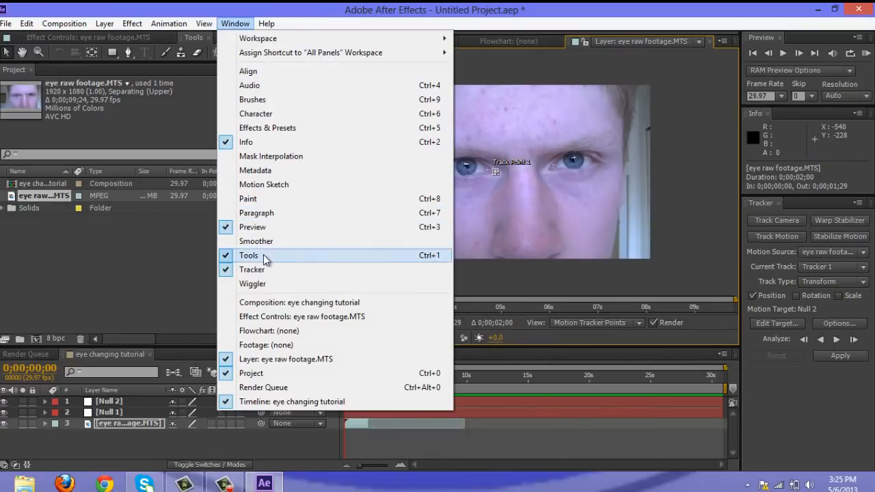
mouse_move(252, 269)
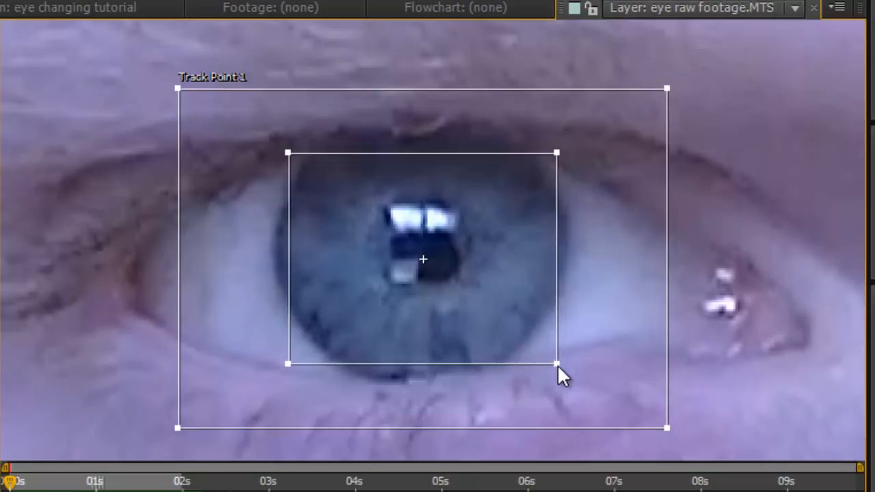
left_click_drag(557, 364, 566, 380)
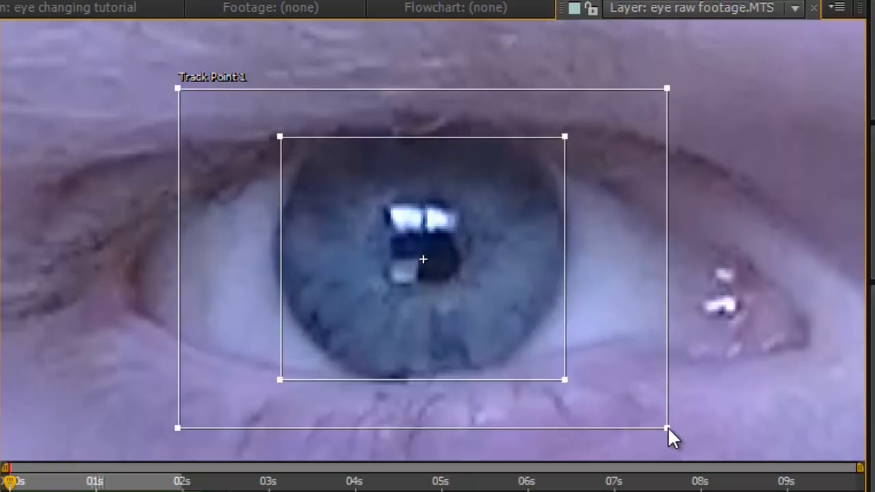
left_click_drag(667, 431, 708, 403)
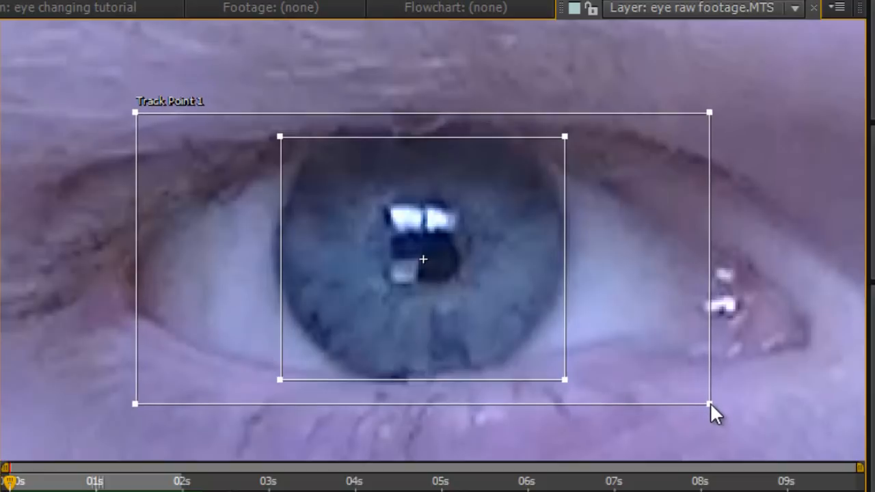
left_click_drag(709, 403, 717, 403)
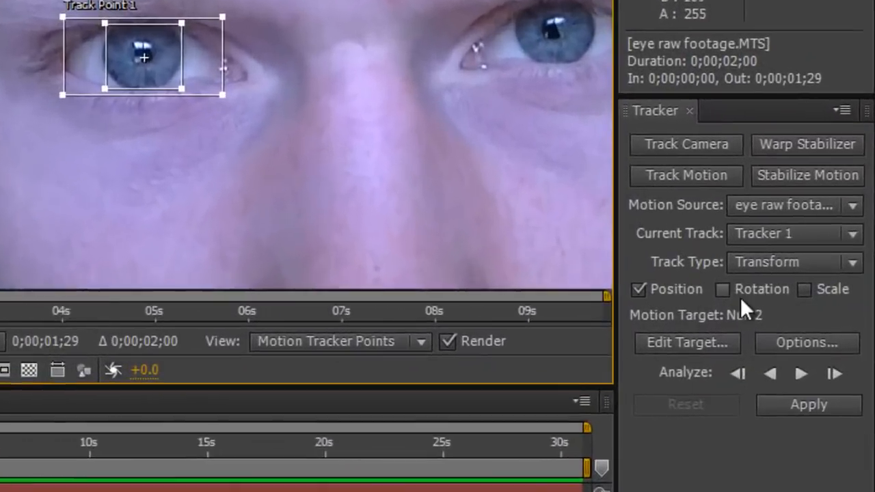
Target Null 1, analyze the iris track, and apply it in X and Y
left_click(687, 343)
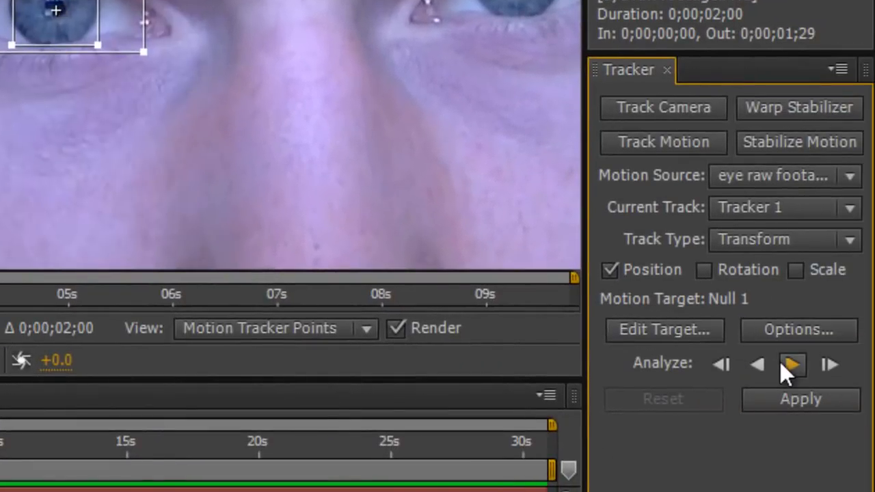
mouse_move(792, 365)
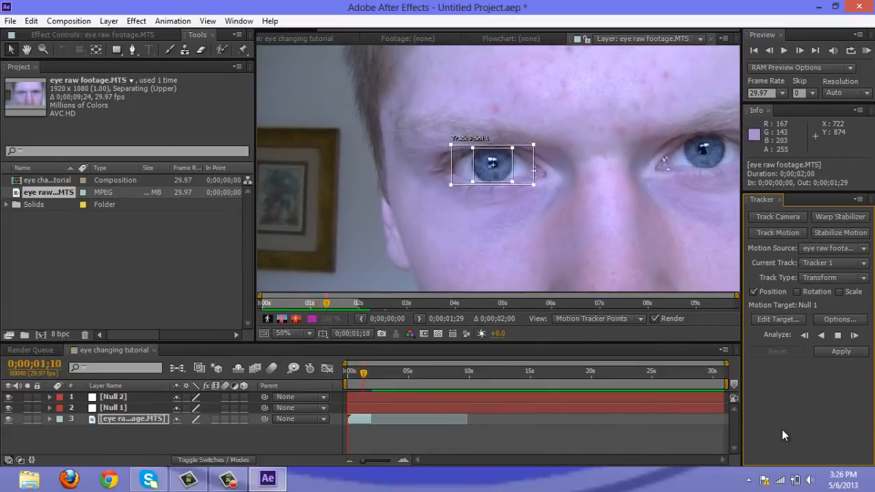
left_click(838, 334)
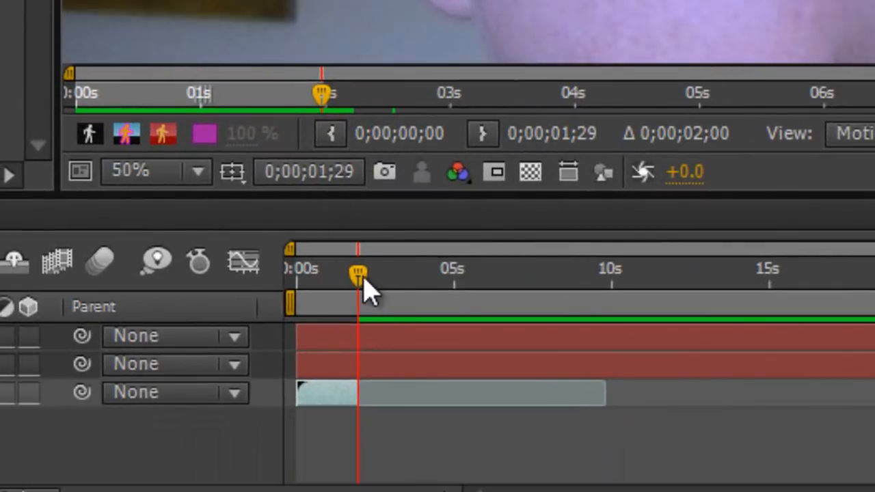
left_click_drag(358, 275, 295, 274)
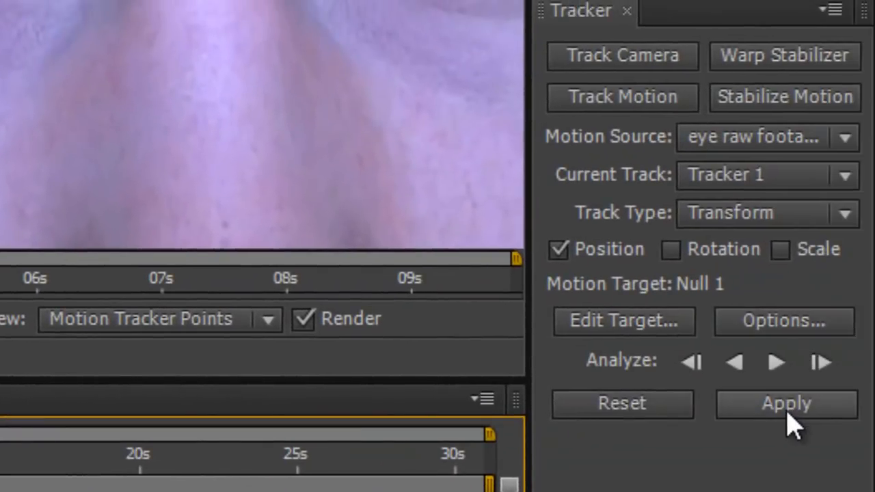
left_click(786, 403)
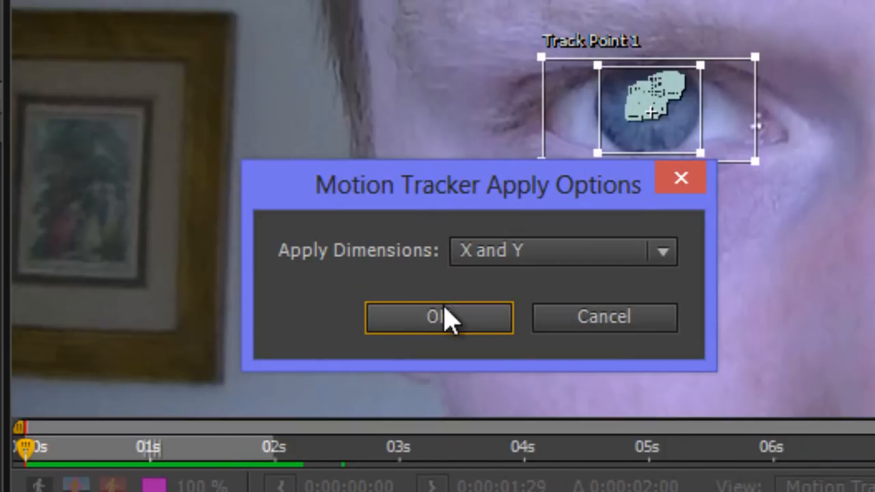
left_click(439, 317)
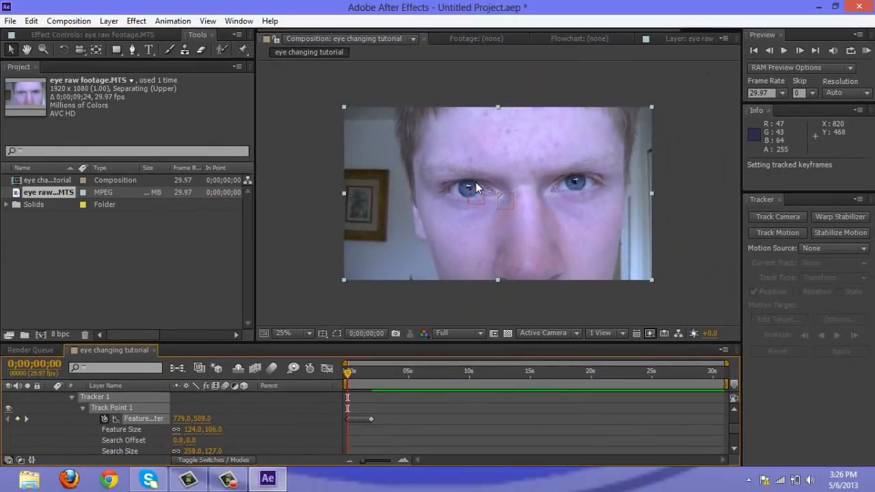
mouse_move(471, 192)
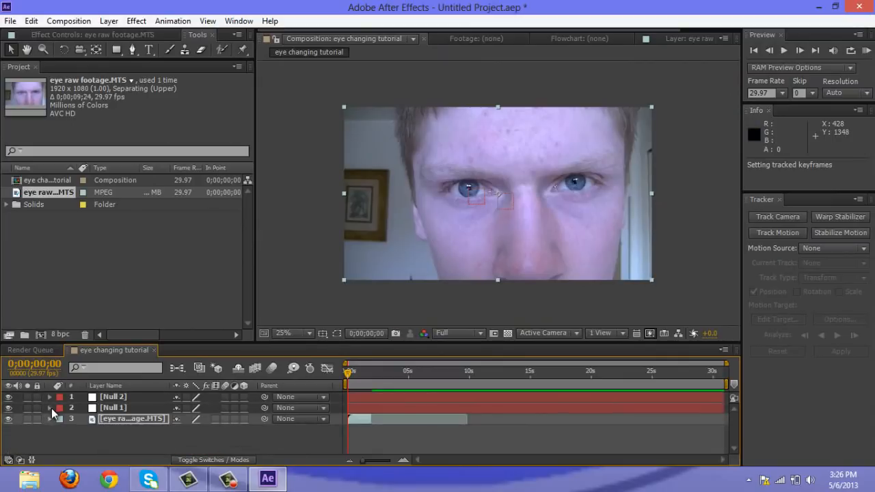
Start a second Track Motion and fit its feature region around the other iris
right_click(133, 418)
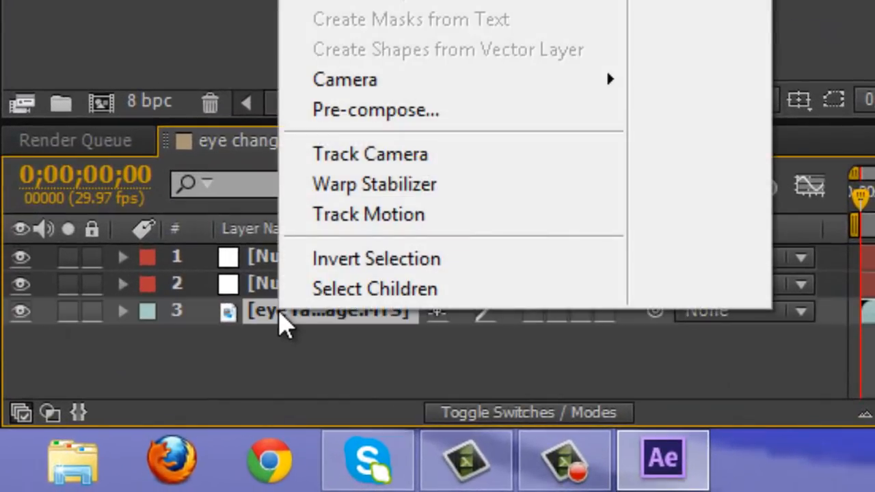
mouse_move(451, 214)
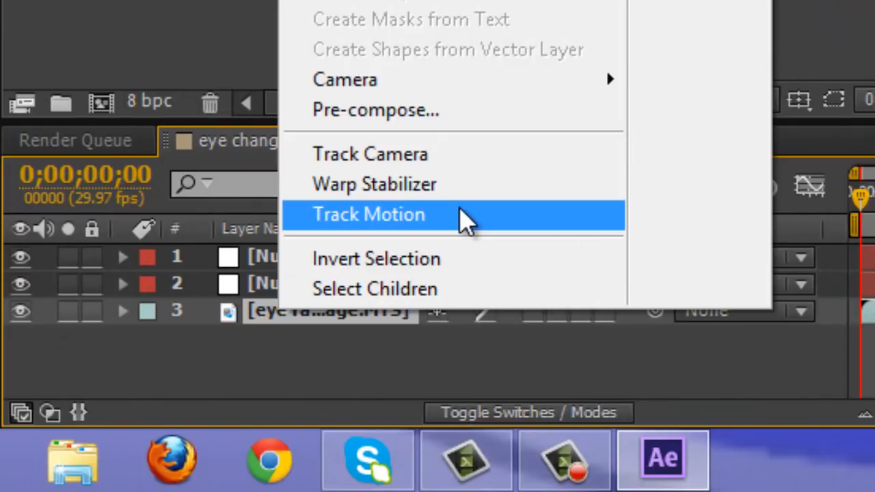
left_click(368, 214)
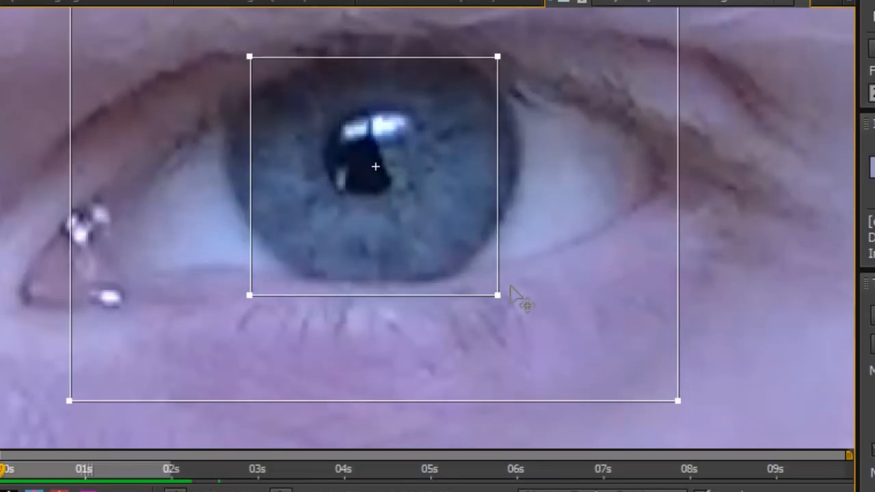
left_click_drag(520, 301, 469, 229)
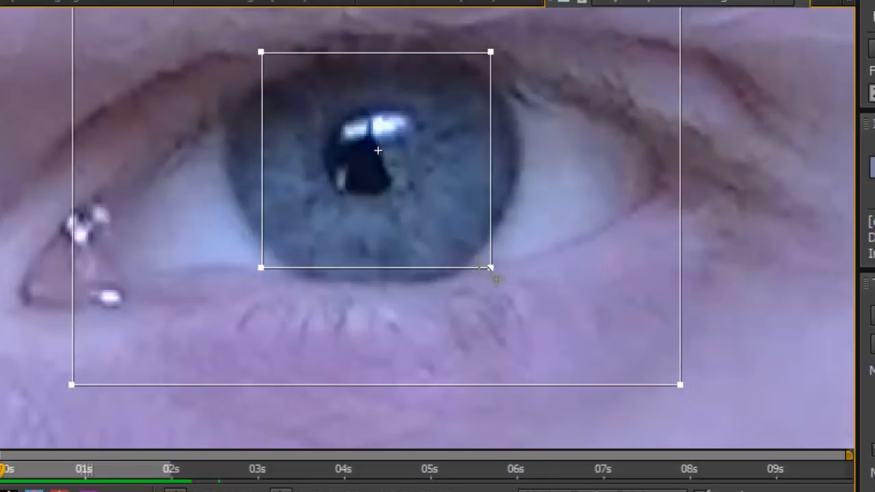
left_click_drag(490, 267, 506, 274)
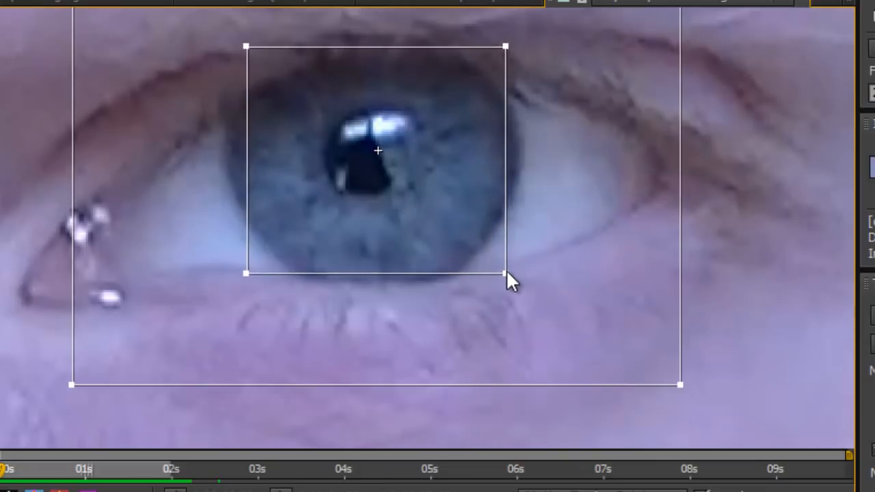
left_click_drag(680, 385, 687, 366)
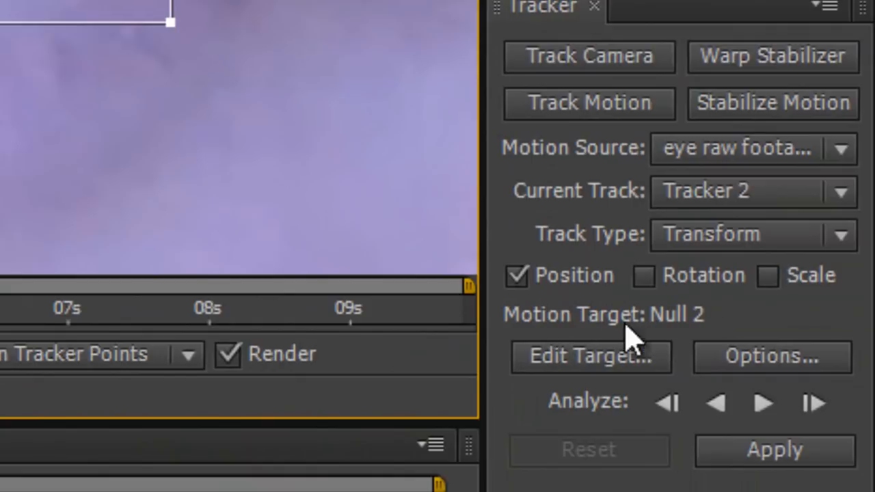
mouse_move(684, 335)
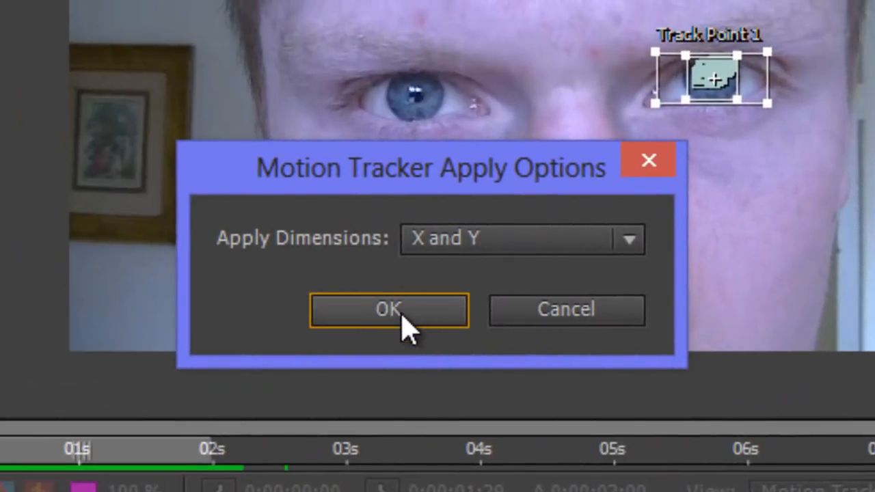
Apply the second track to Null 2, confirming X and Y dimensions
left_click(389, 309)
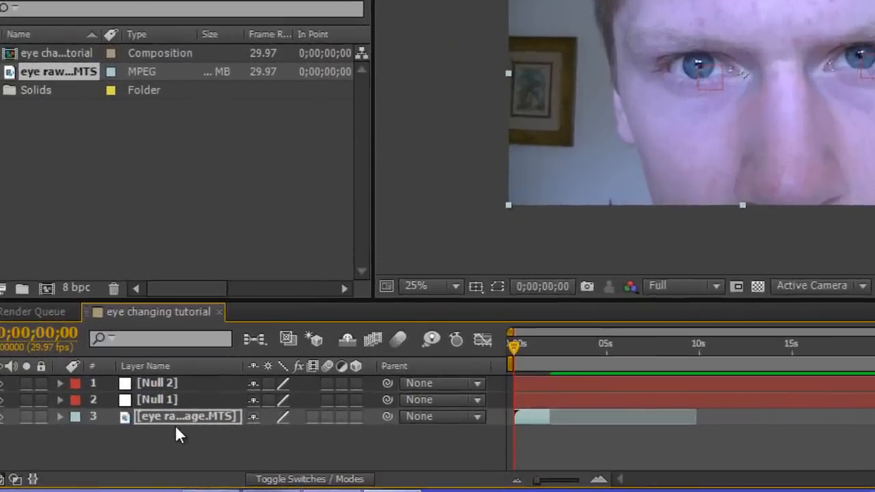
Add an adjustment layer through the composition's right-click New menu
right_click(178, 428)
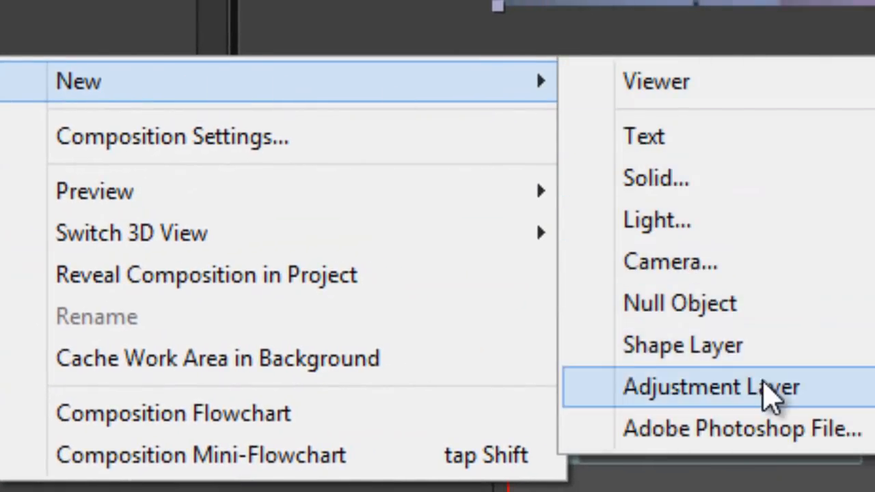
left_click(711, 387)
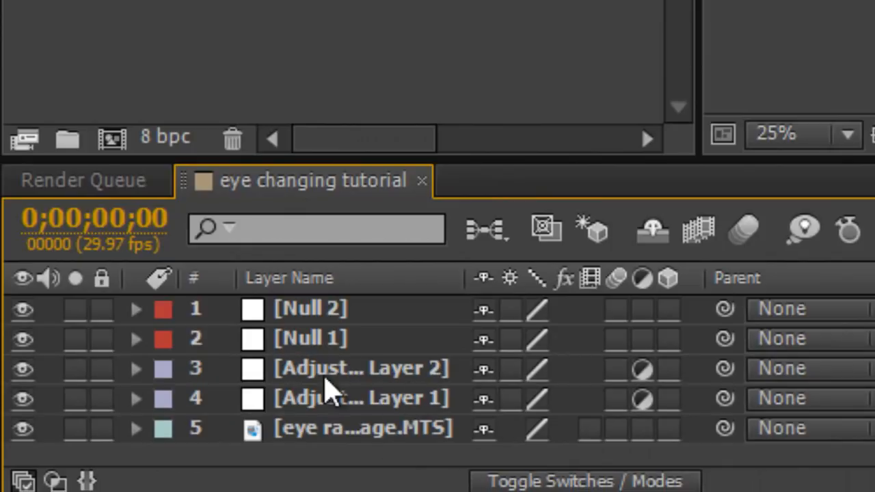
mouse_move(725, 389)
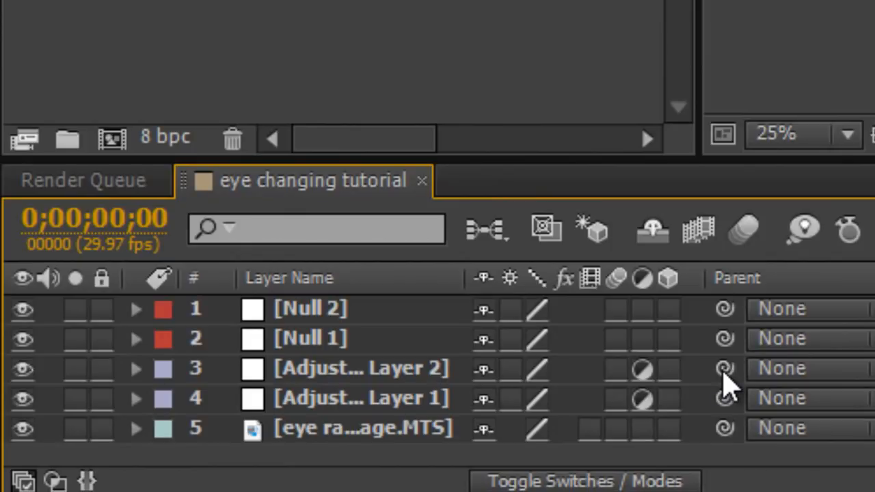
mouse_move(423, 398)
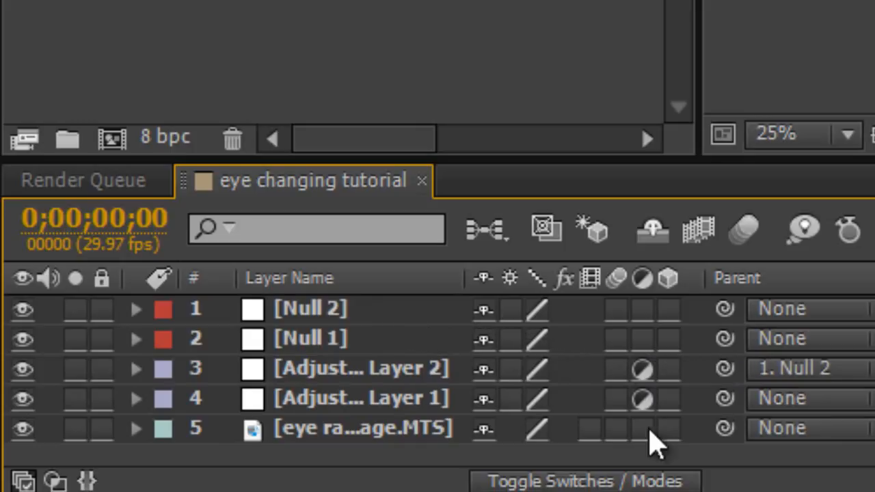
mouse_move(721, 411)
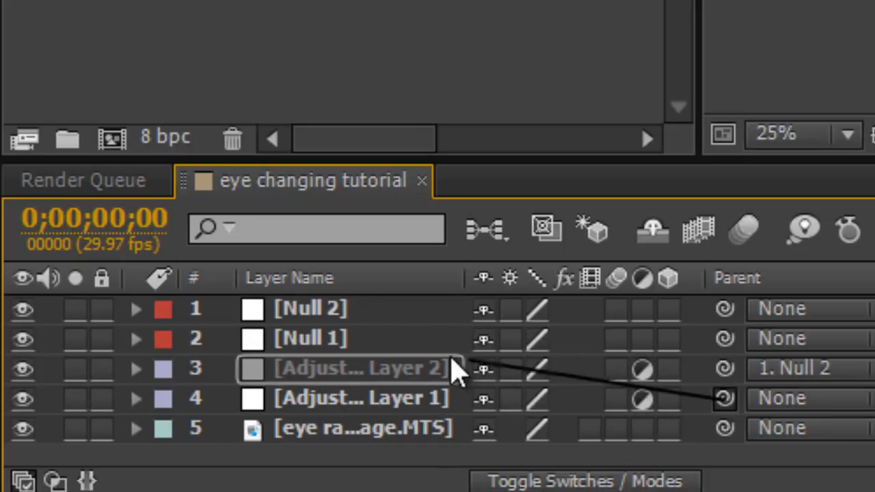
Parent Adjustment Layer 1 to Null 1 with the pick whip
left_click(309, 338)
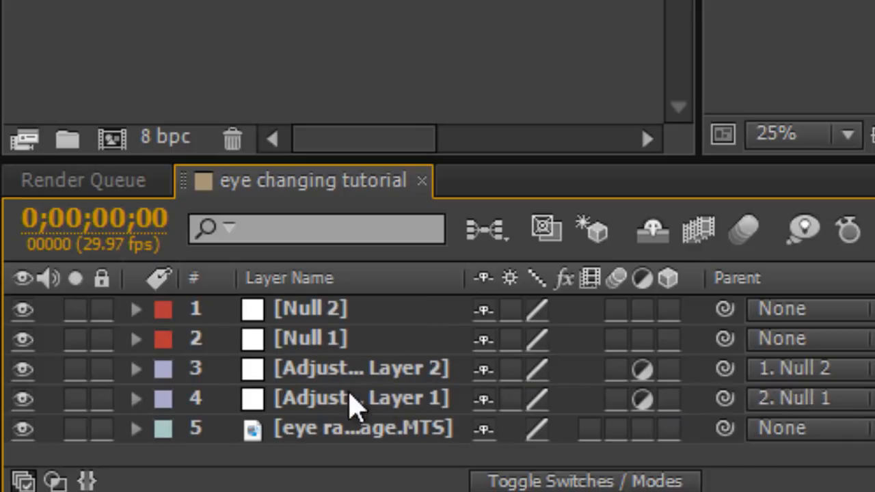
mouse_move(475, 430)
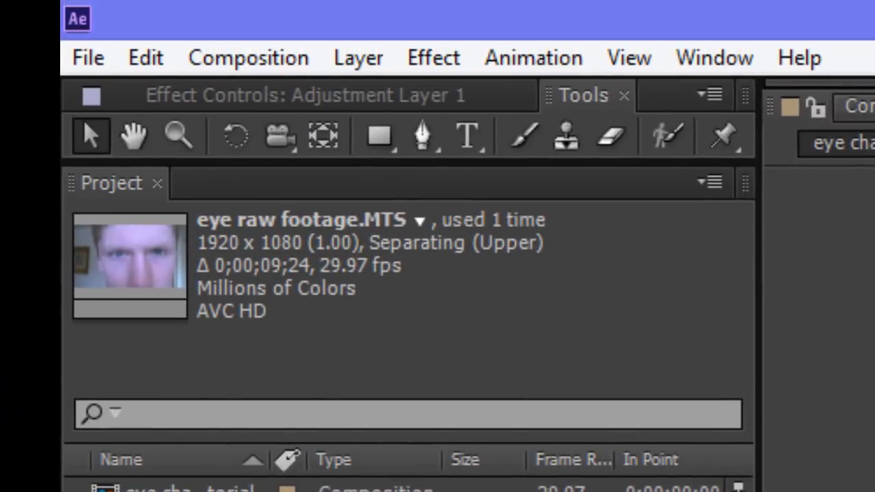
mouse_move(421, 135)
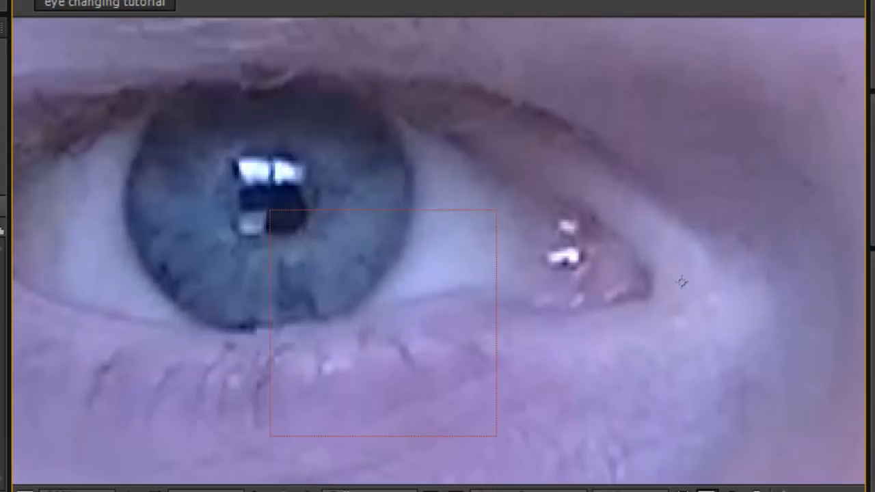
mouse_move(285, 190)
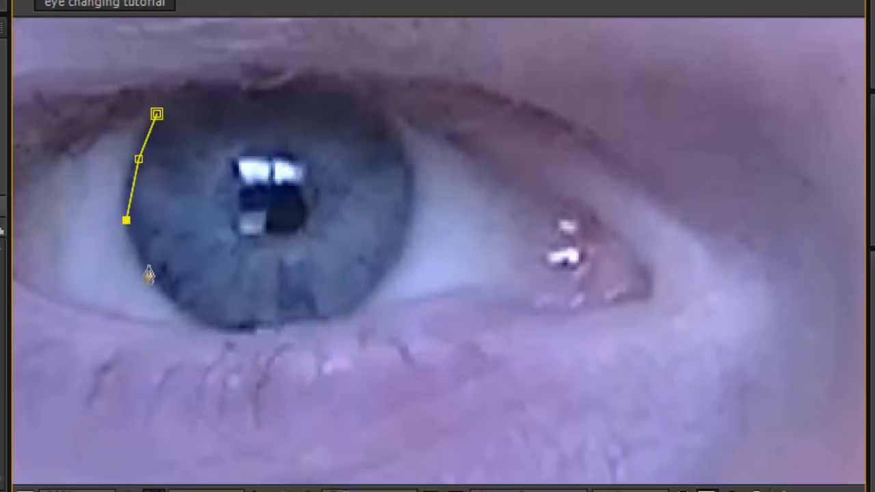
Trace a Pen mask down, along the bottom and up the sides of the first iris, closing the path
left_click_drag(127, 221, 193, 319)
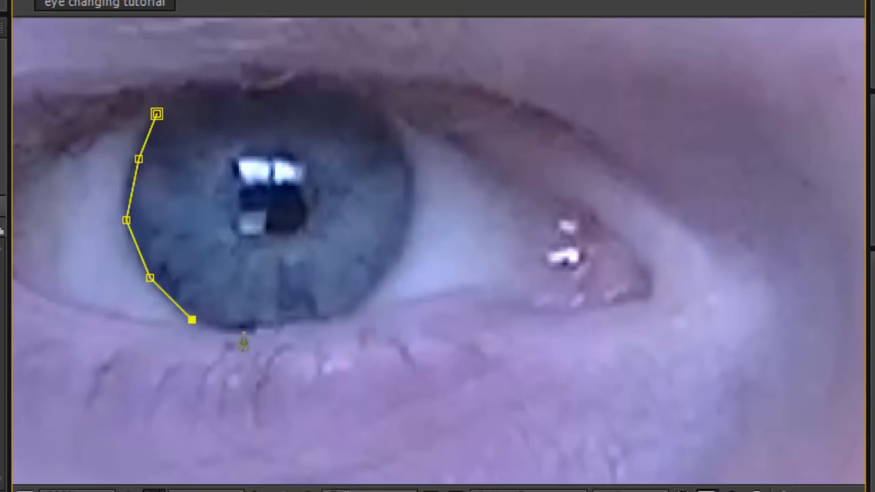
left_click_drag(244, 342, 319, 323)
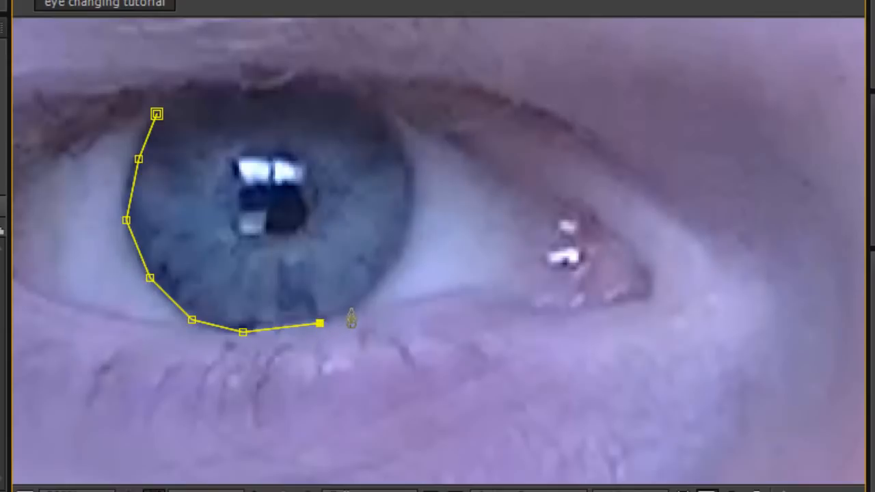
left_click_drag(320, 324, 389, 274)
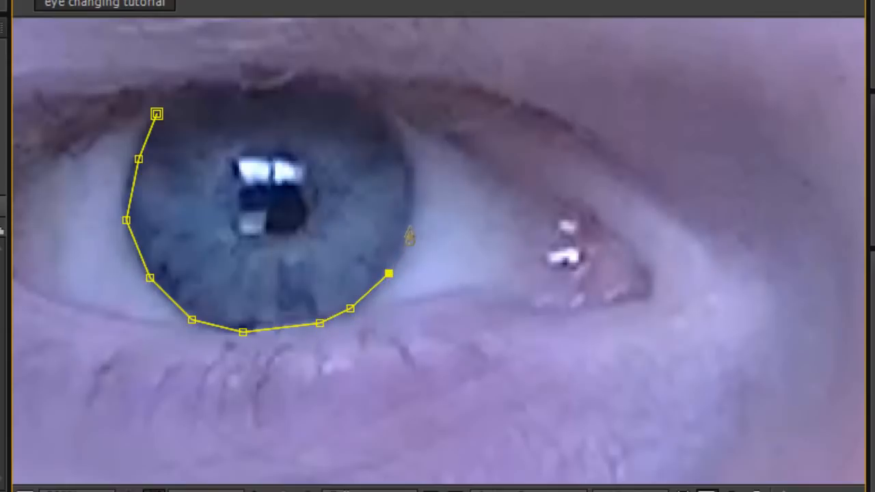
left_click_drag(388, 273, 380, 109)
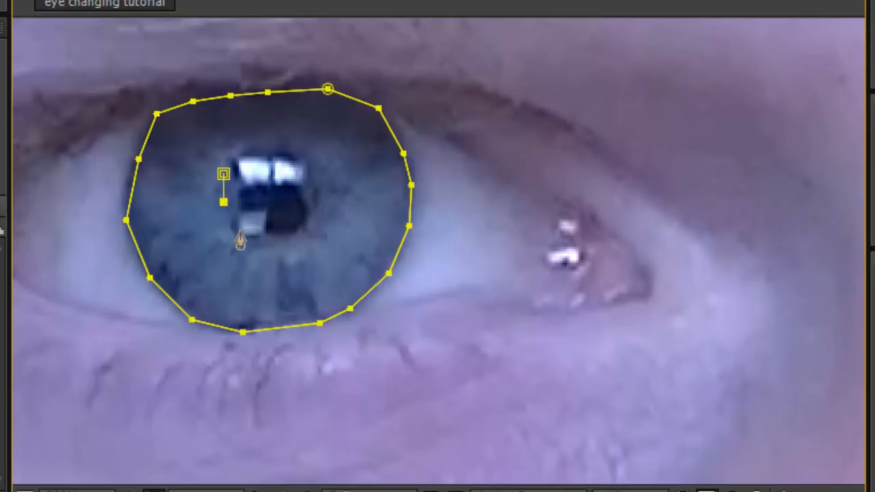
left_click_drag(222, 205, 314, 225)
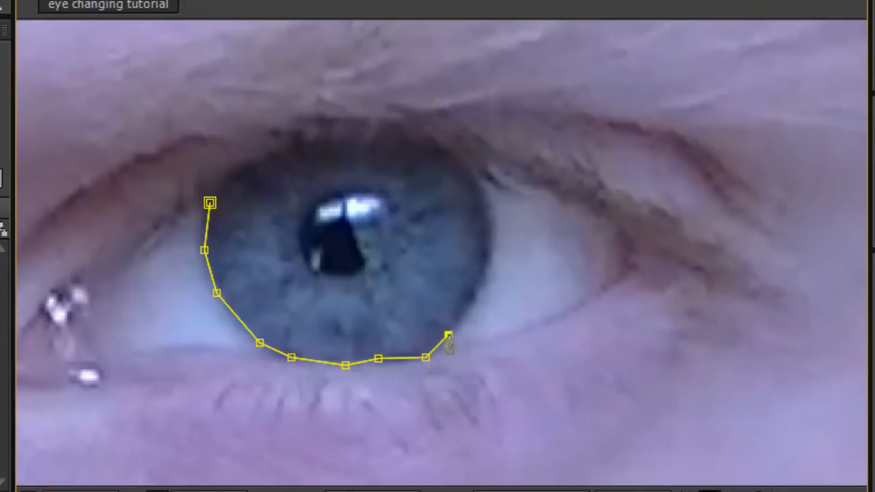
Extend the second mask along the iris's lower edge and up its right side
left_click_drag(448, 340, 487, 257)
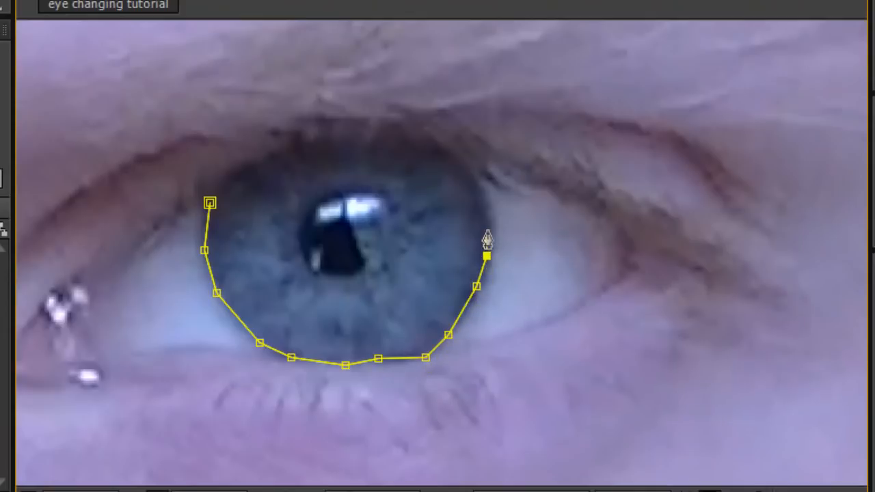
left_click_drag(486, 255, 434, 164)
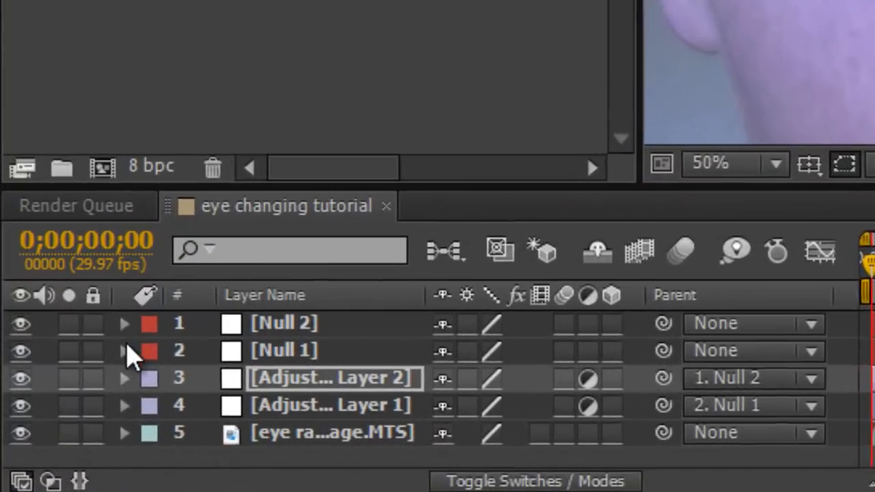
Set Mask 2 mode to Subtract and collapse the adjustment layers' mask properties
left_click(125, 378)
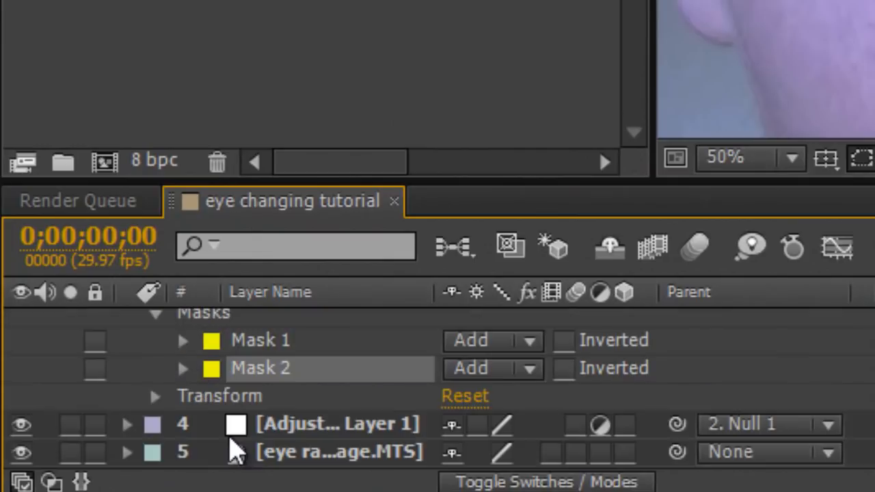
mouse_move(437, 387)
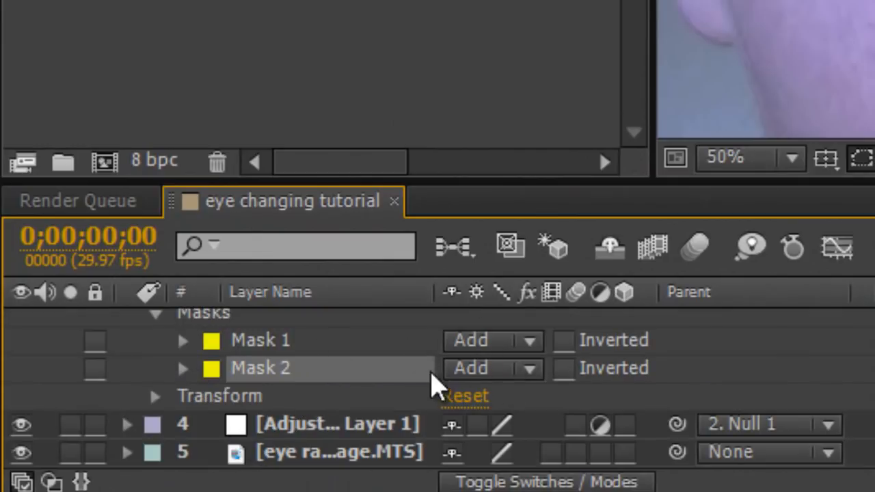
left_click(530, 368)
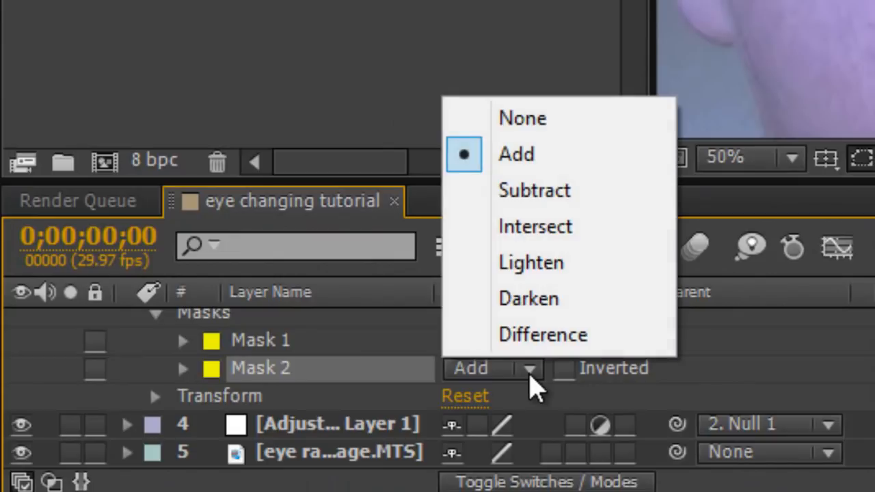
mouse_move(560, 227)
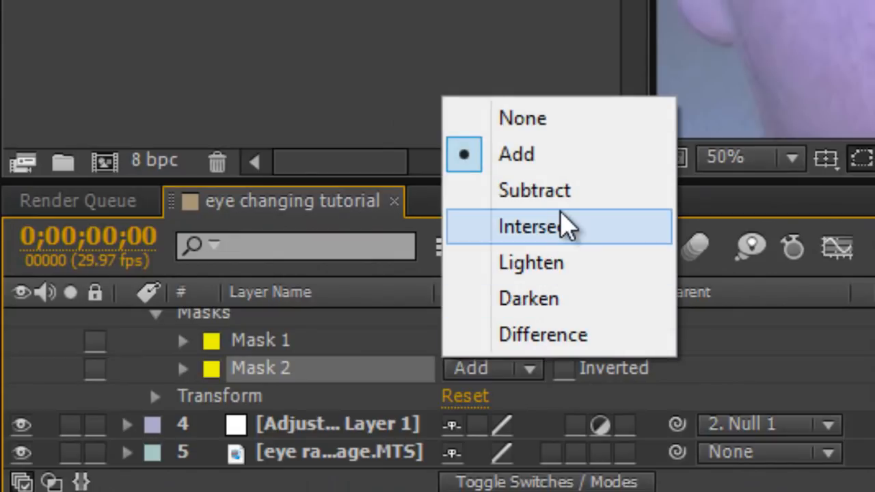
left_click(533, 226)
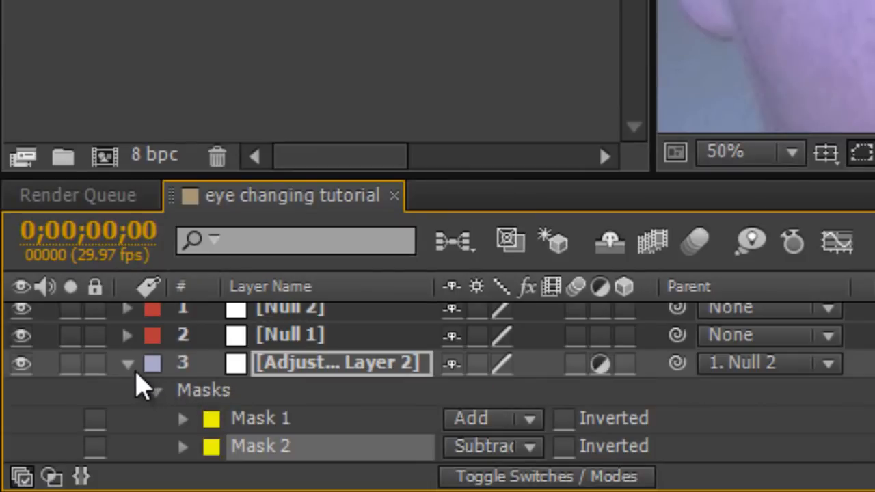
left_click(127, 362)
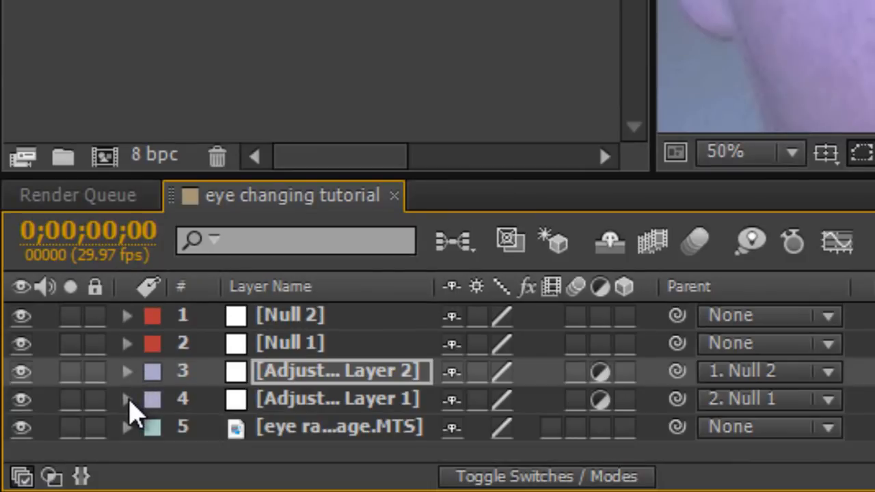
left_click(127, 398)
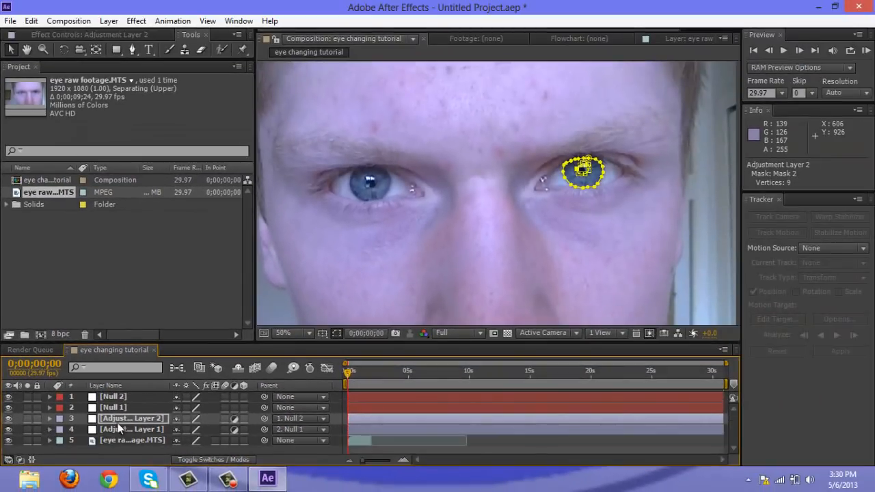
Add a Curves effect to Adjustment Layer 1 and test brightening the iris
left_click(131, 429)
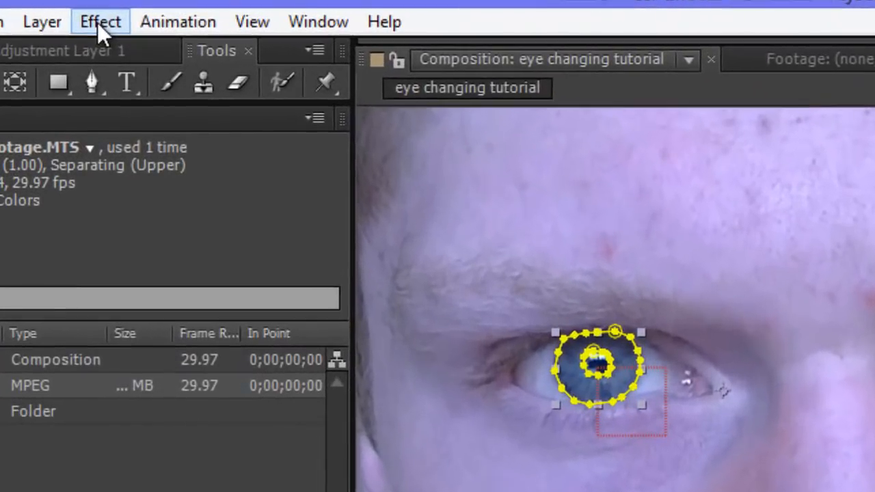
left_click(100, 21)
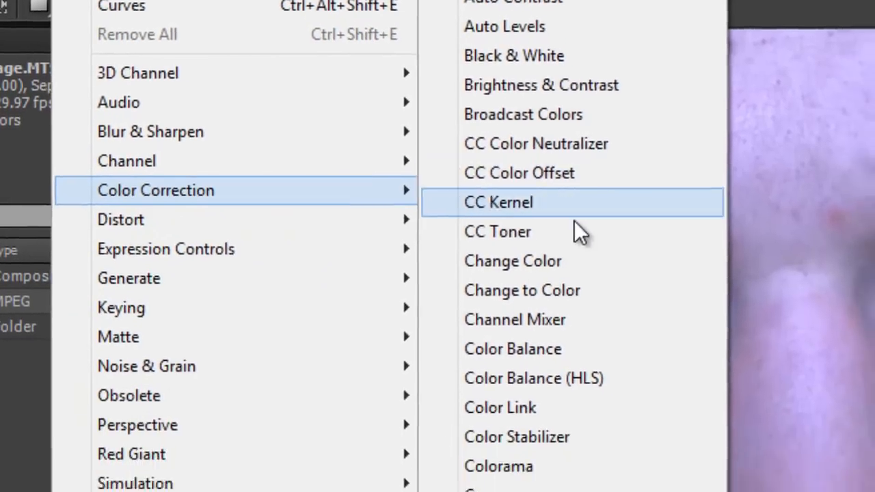
left_click(498, 202)
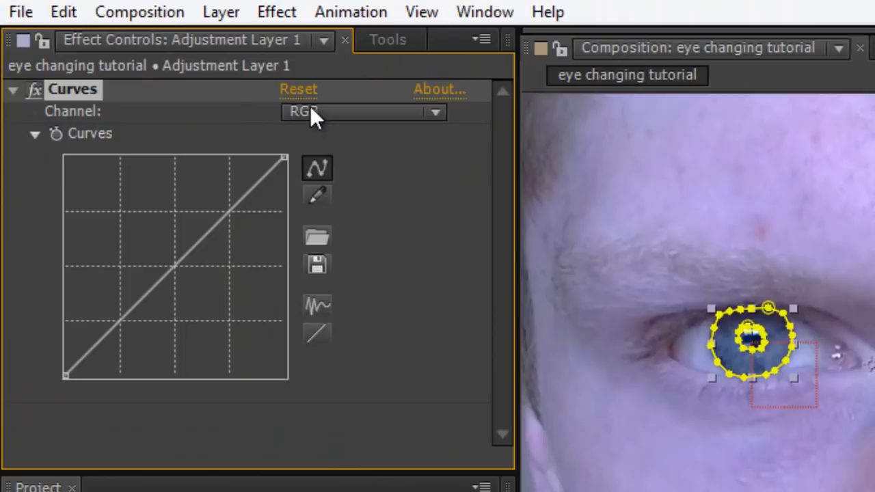
mouse_move(278, 252)
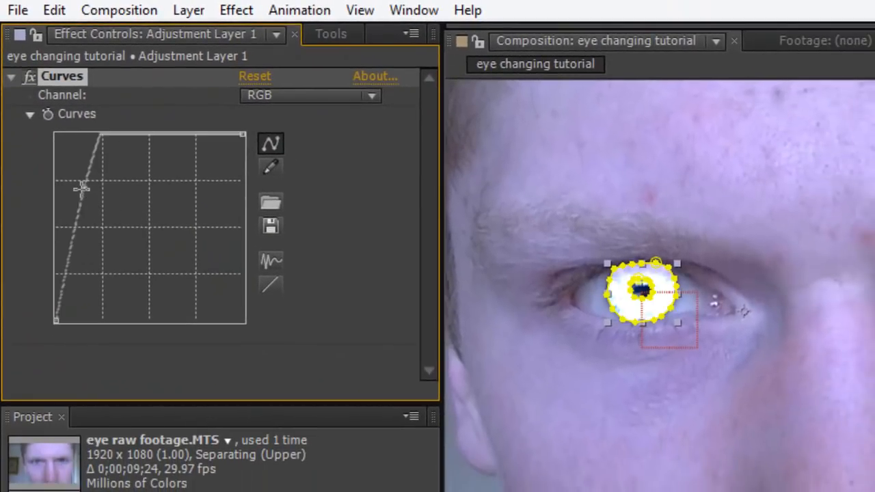
left_click_drag(81, 188, 200, 292)
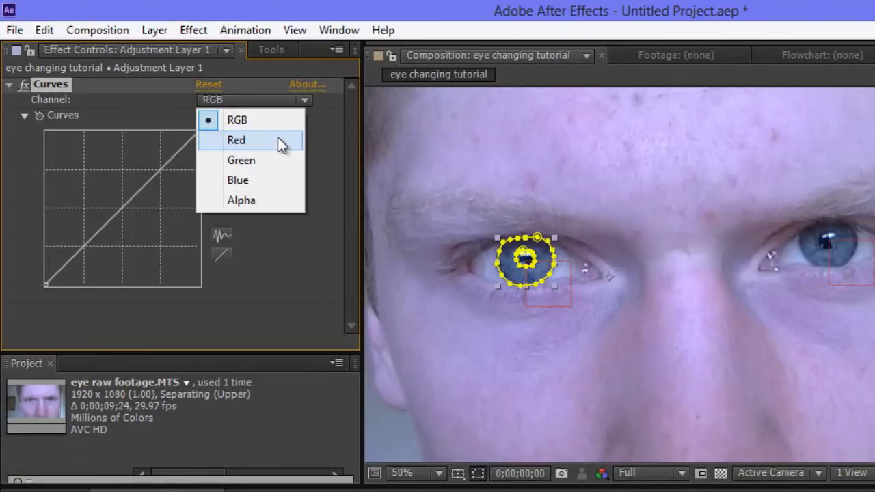
Lower the Red and Green curves and raise the Blue curve to turn the iris blue
left_click(235, 141)
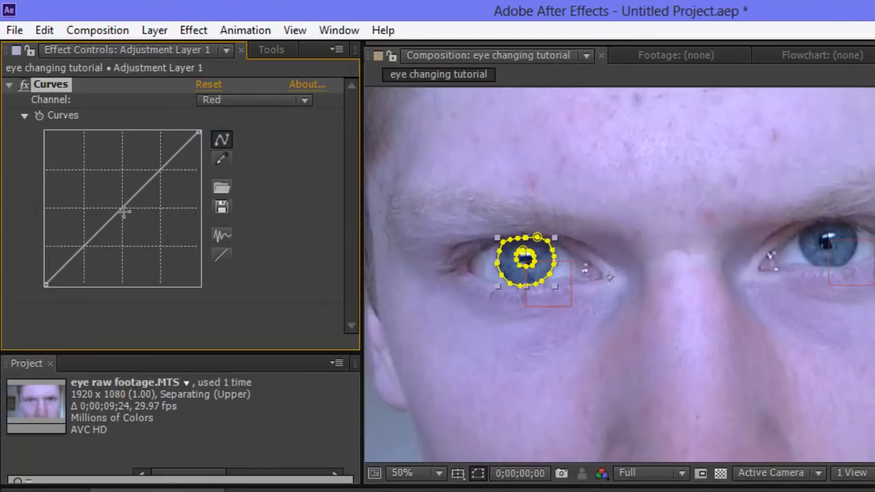
left_click_drag(125, 211, 128, 222)
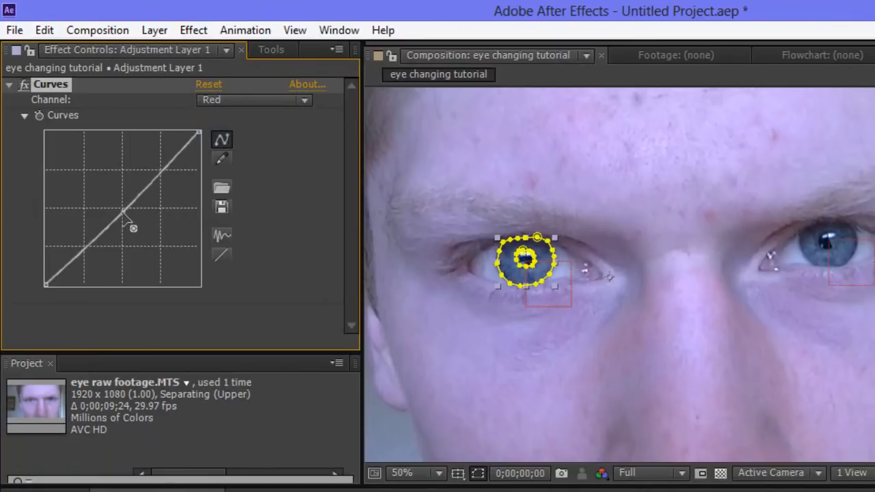
left_click_drag(126, 218, 137, 229)
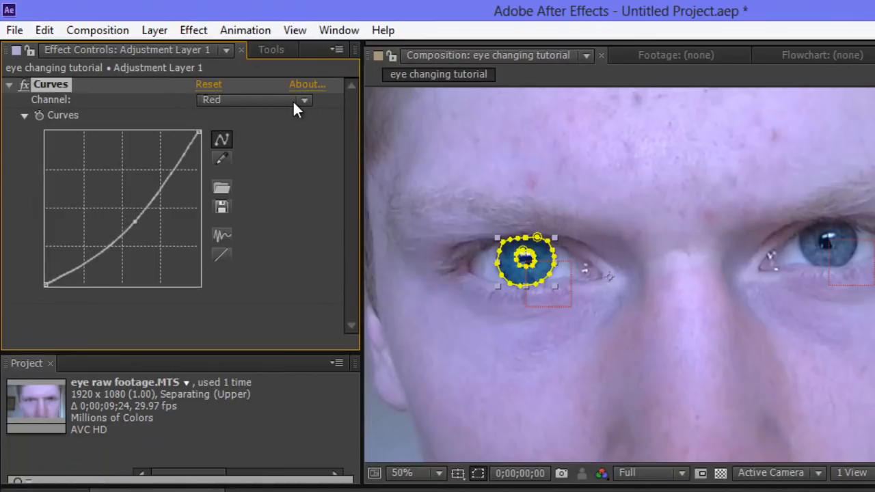
left_click(253, 99)
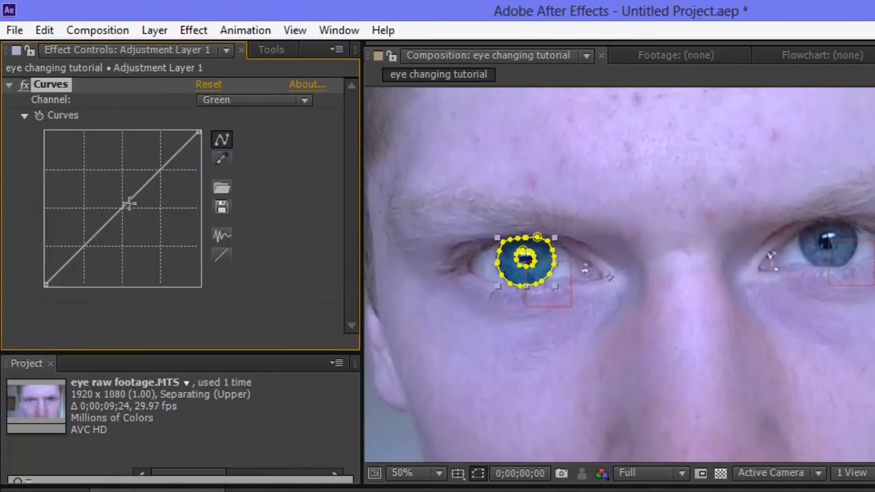
left_click_drag(129, 204, 137, 218)
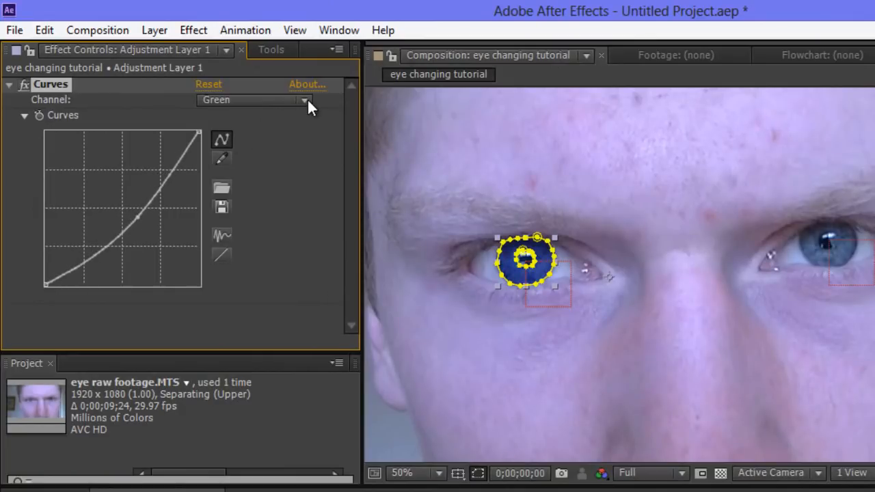
left_click(253, 99)
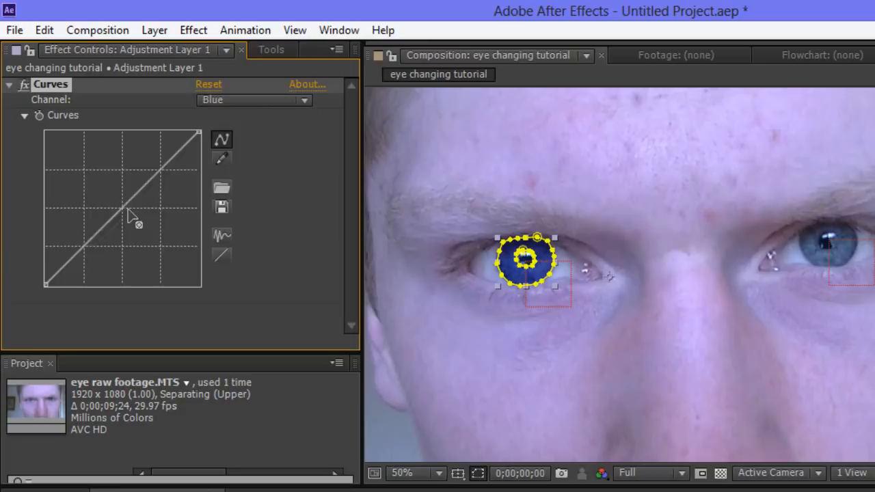
left_click_drag(123, 212, 120, 219)
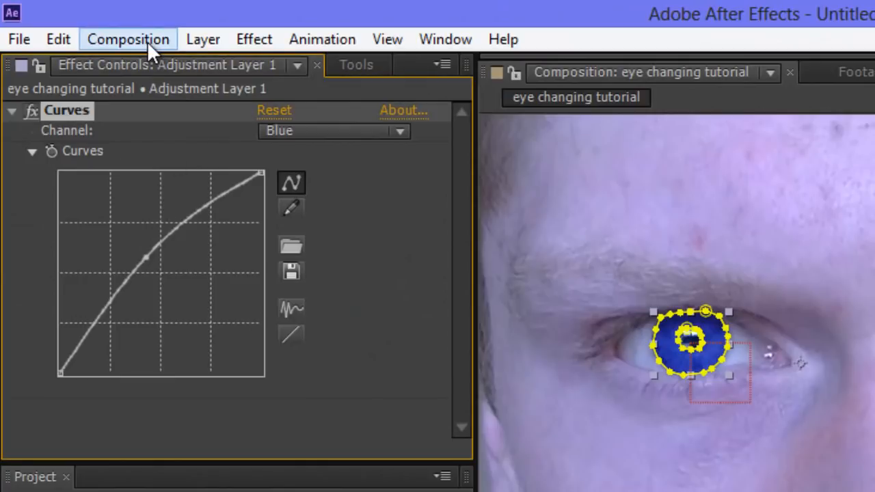
Copy the Curves effect to Adjustment Layer 2, then deselect the layer
left_click(58, 39)
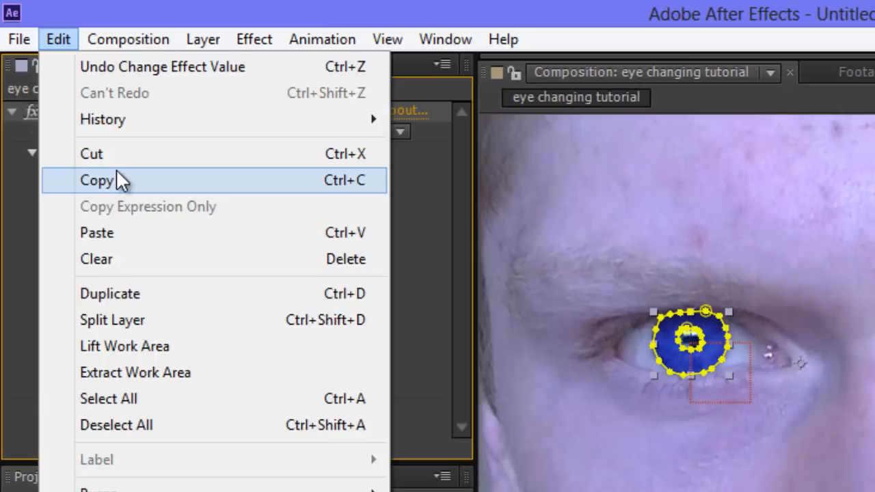
left_click(96, 179)
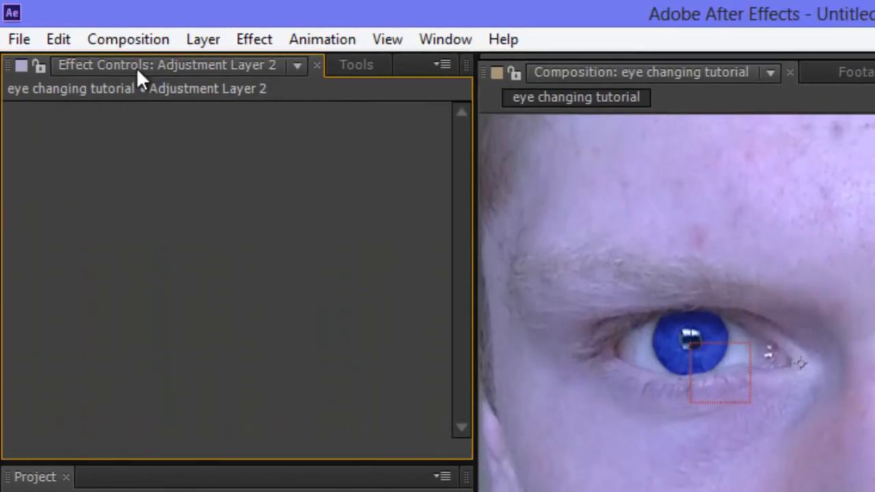
left_click(58, 39)
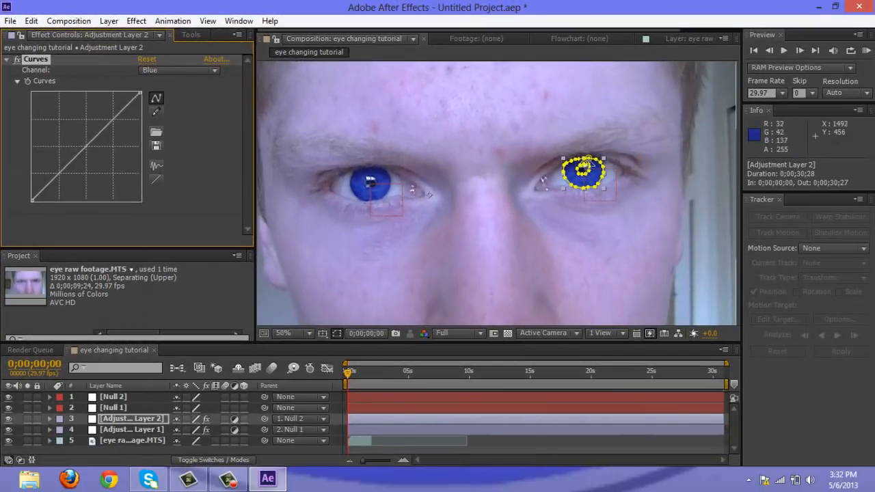
left_click(133, 440)
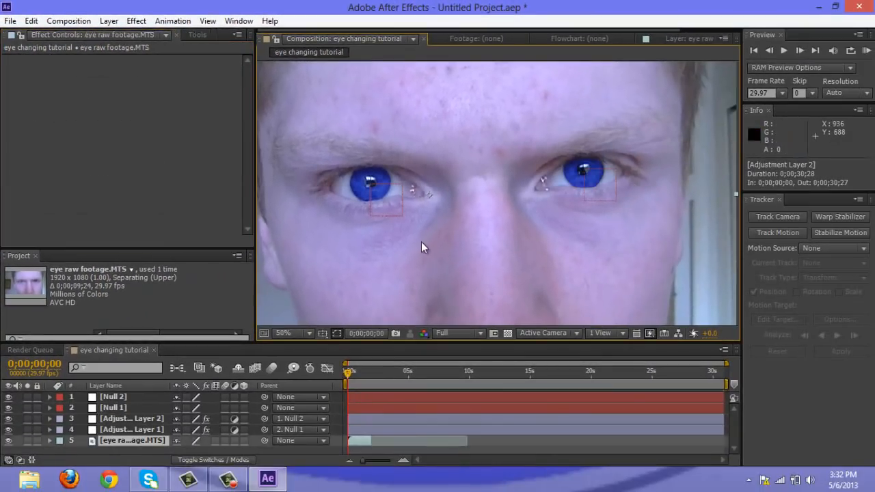
mouse_move(514, 198)
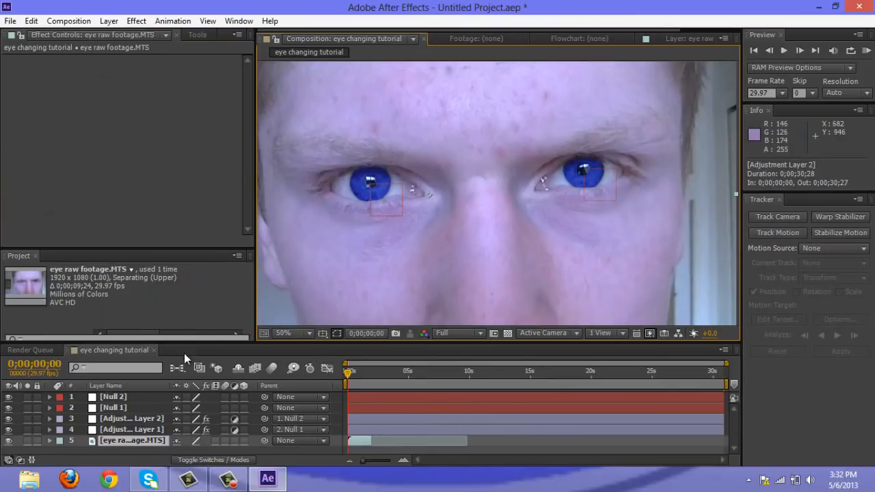
mouse_move(274, 274)
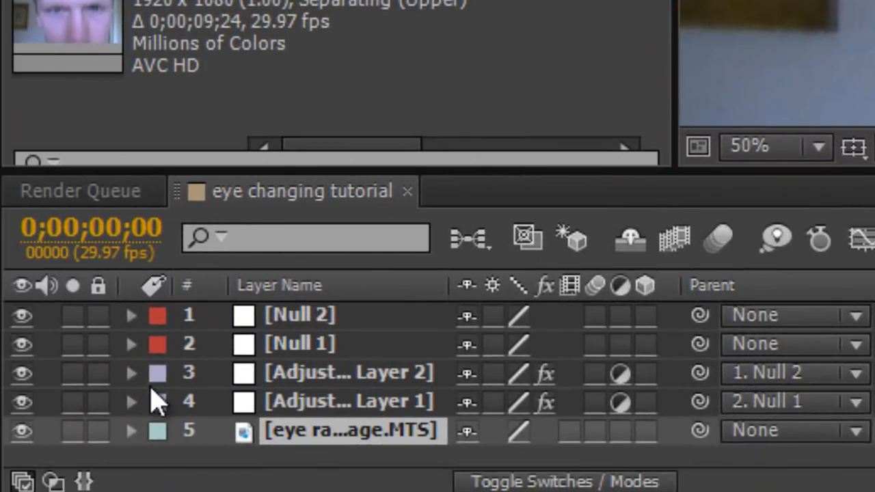
mouse_move(267, 393)
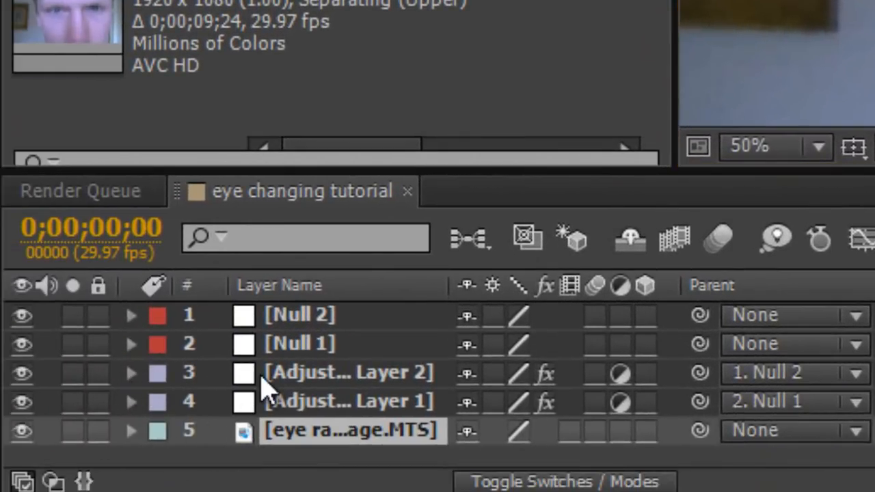
Reveal Adjustment Layer 1's Mask Feather and feather Mask 1 to 13 pixels
left_click(349, 400)
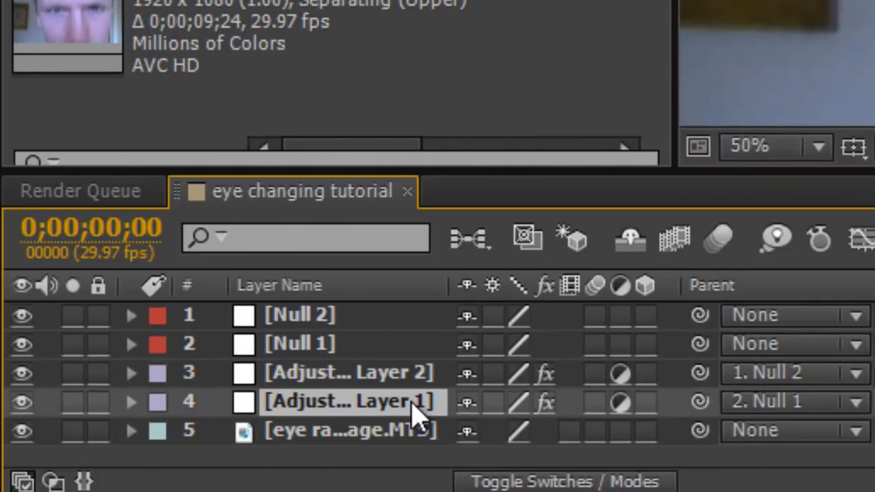
left_click(131, 401)
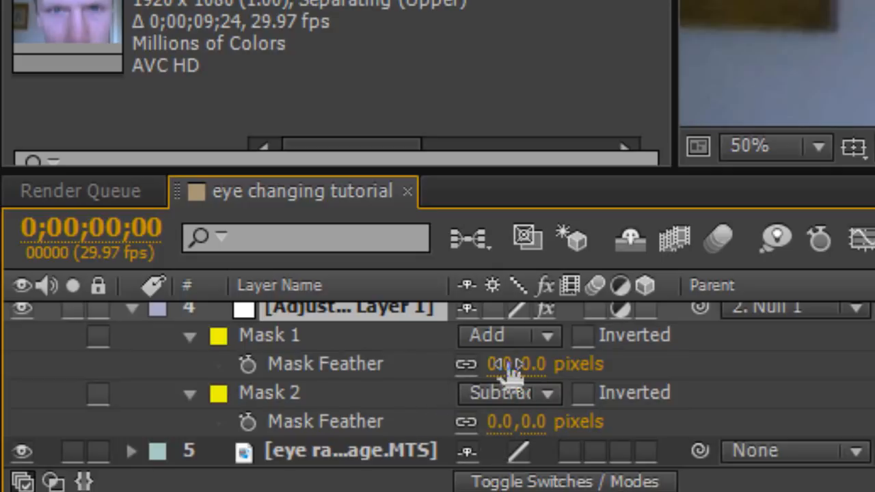
left_click_drag(516, 363, 519, 362)
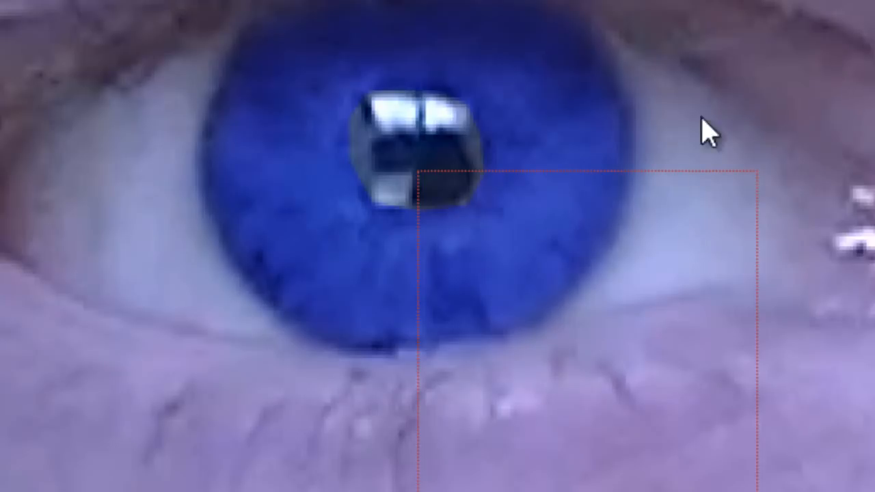
mouse_move(593, 157)
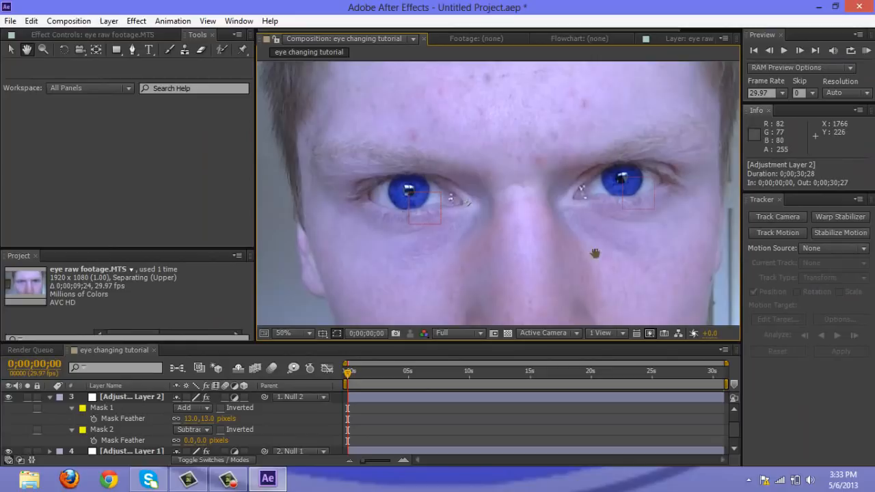
mouse_move(501, 312)
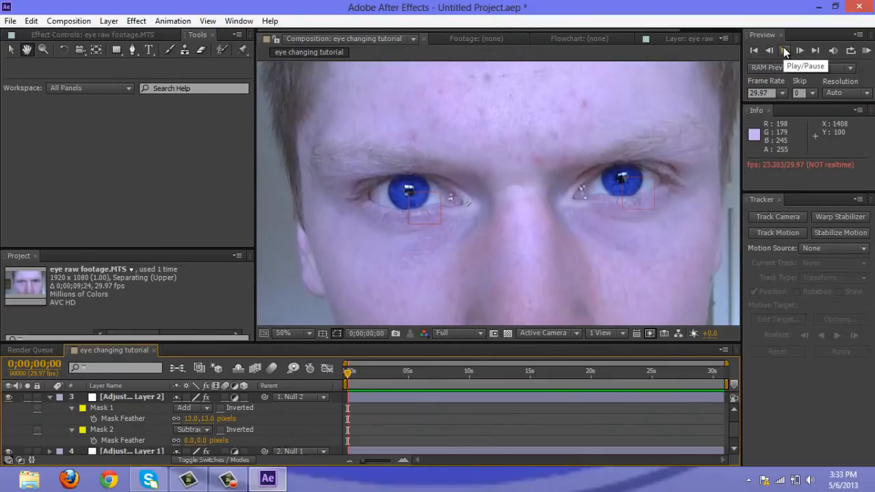
Play the composition preview, then stop playback
left_click(785, 50)
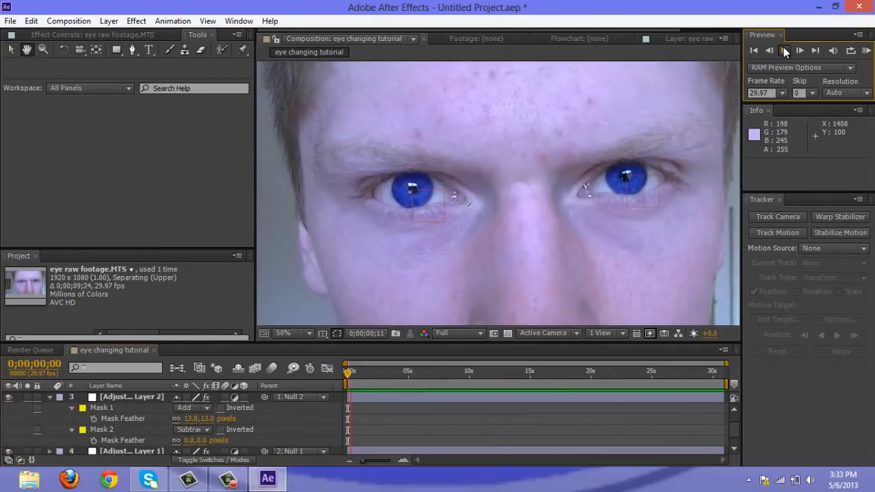
left_click(784, 50)
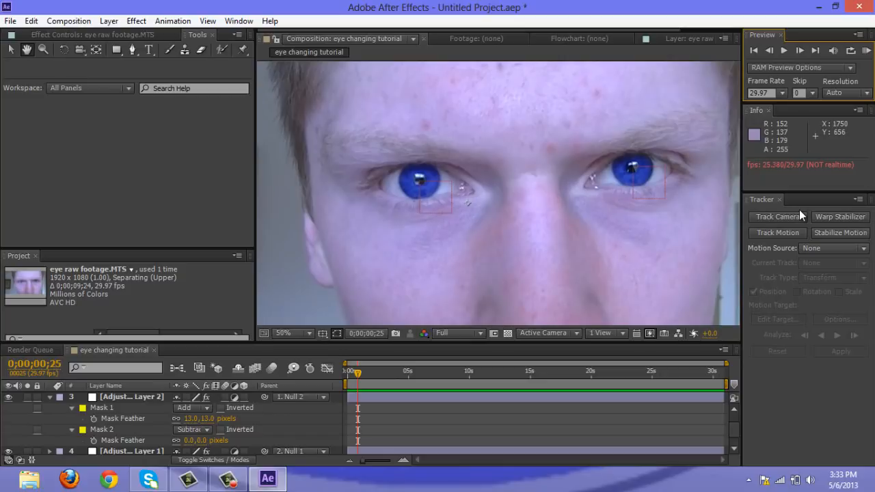
mouse_move(795, 324)
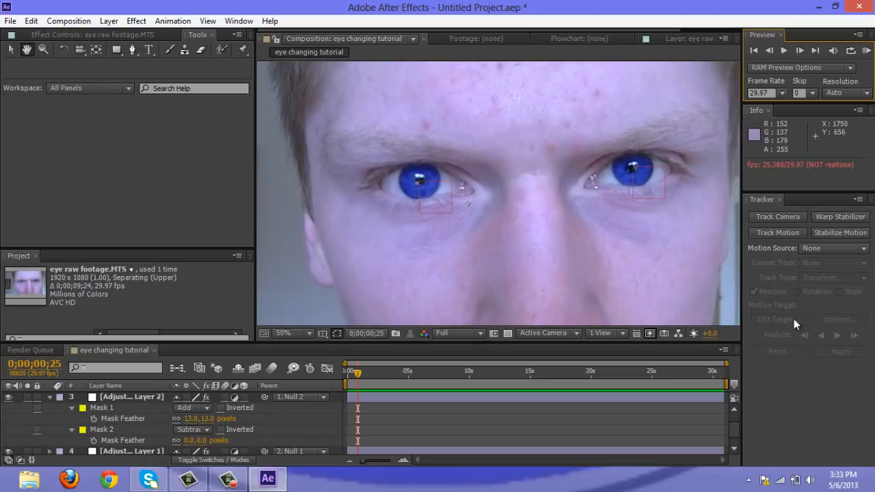